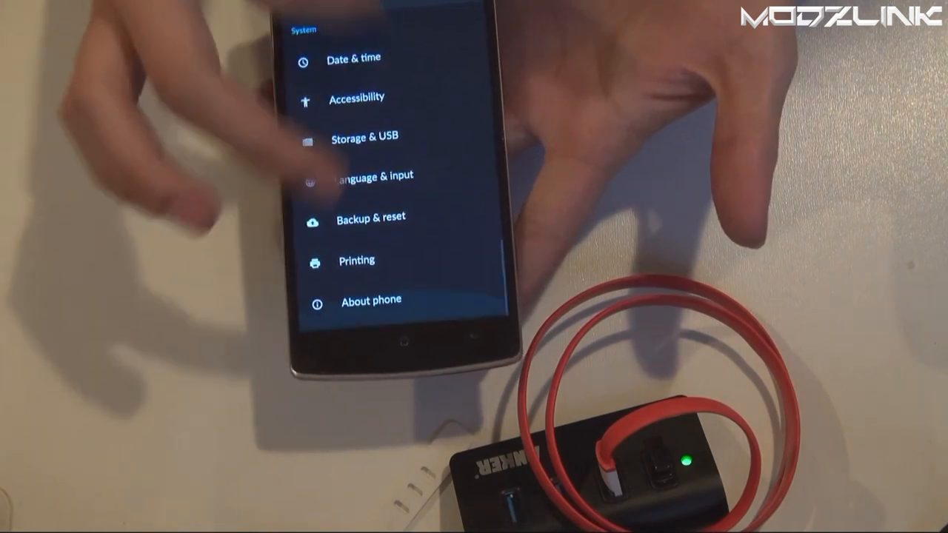
# Review About phone (Android 6.0.1, build MHC19Q) and tap Build number to unlock Developer options
pyautogui.click(372, 300)
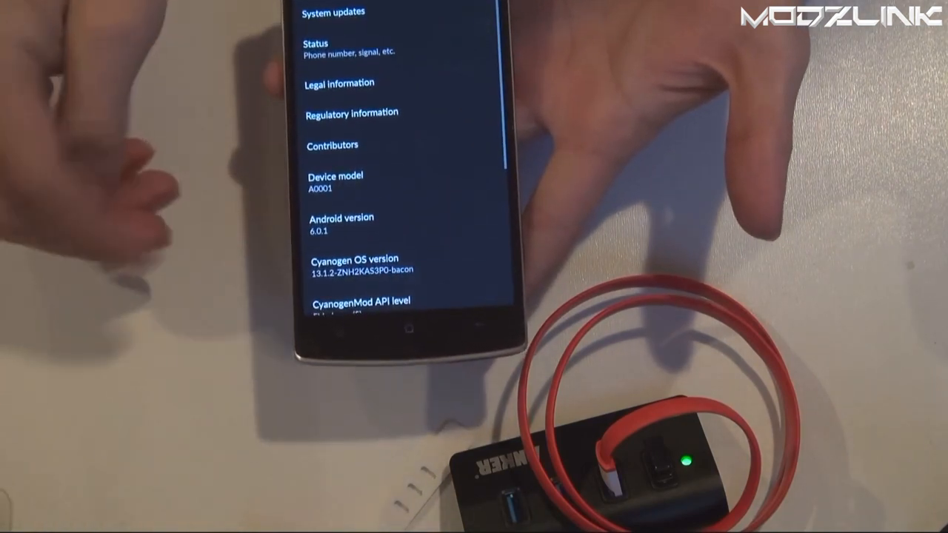
pyautogui.scroll(-3)
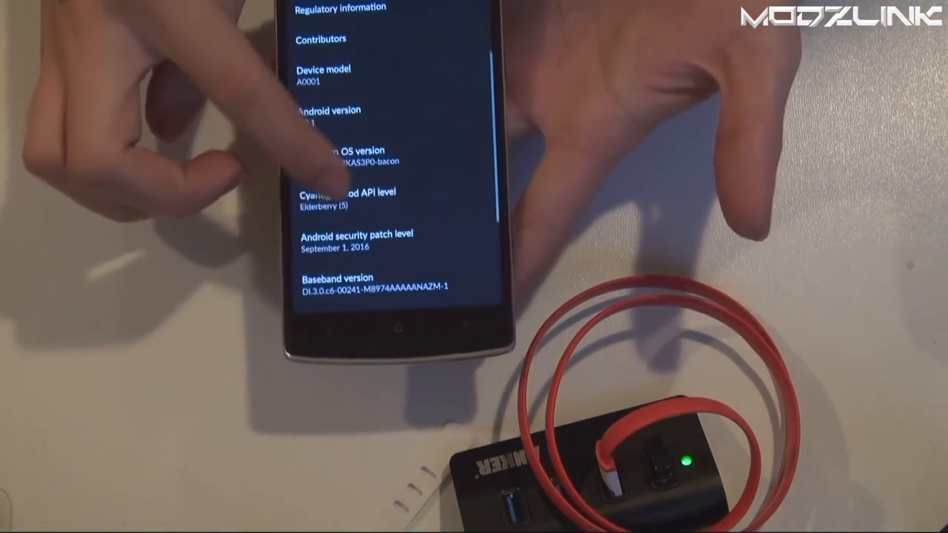
pyautogui.scroll(-3)
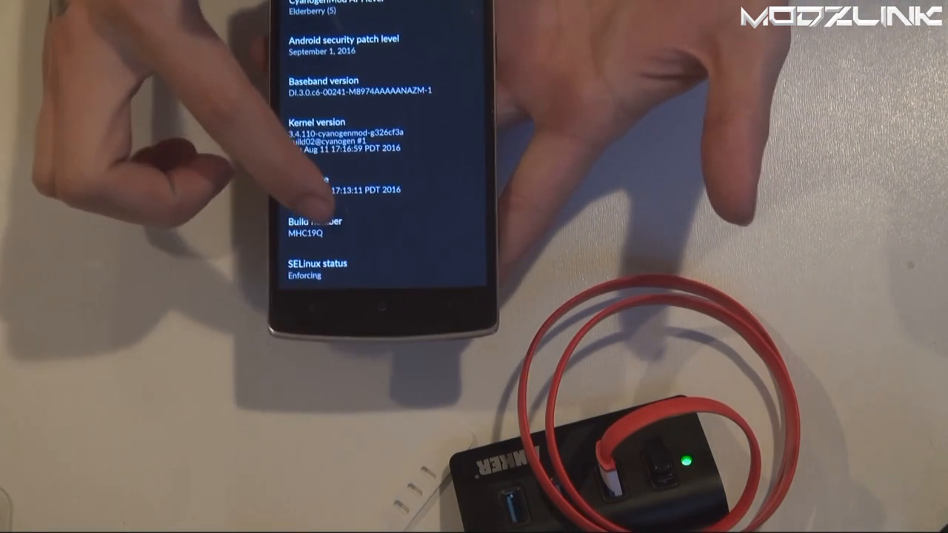
pyautogui.click(319, 226)
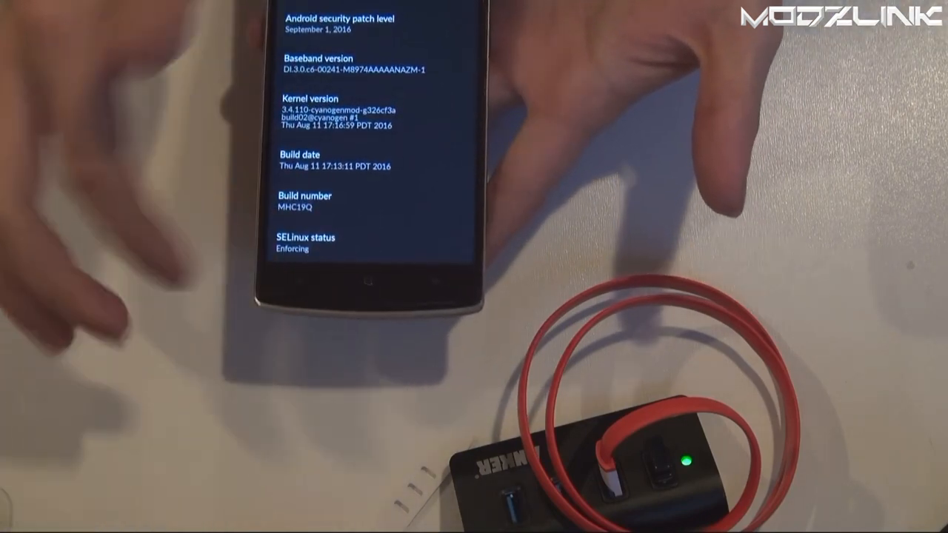
pyautogui.scroll(-3)
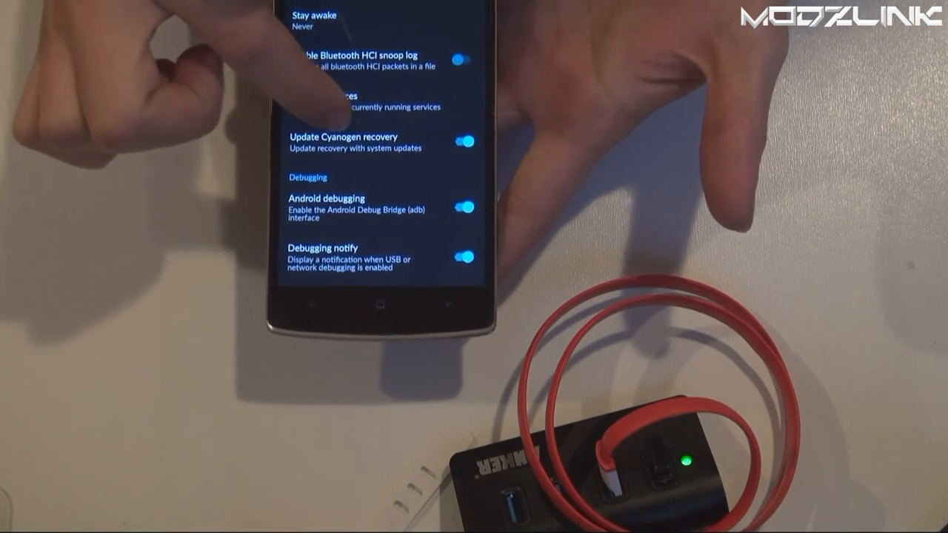
# Open Developer options with the Android debugging toggle enabled
pyautogui.click(355, 143)
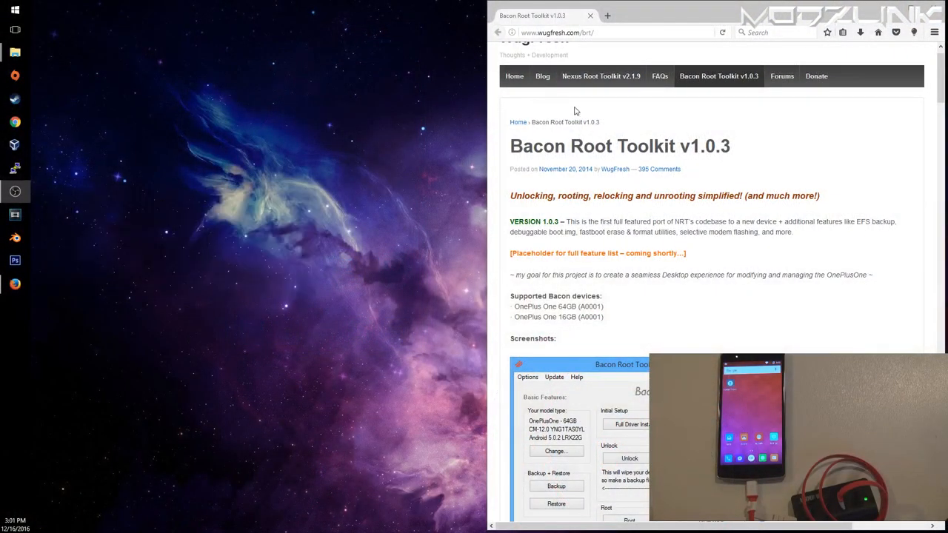
pyautogui.moveTo(524, 179)
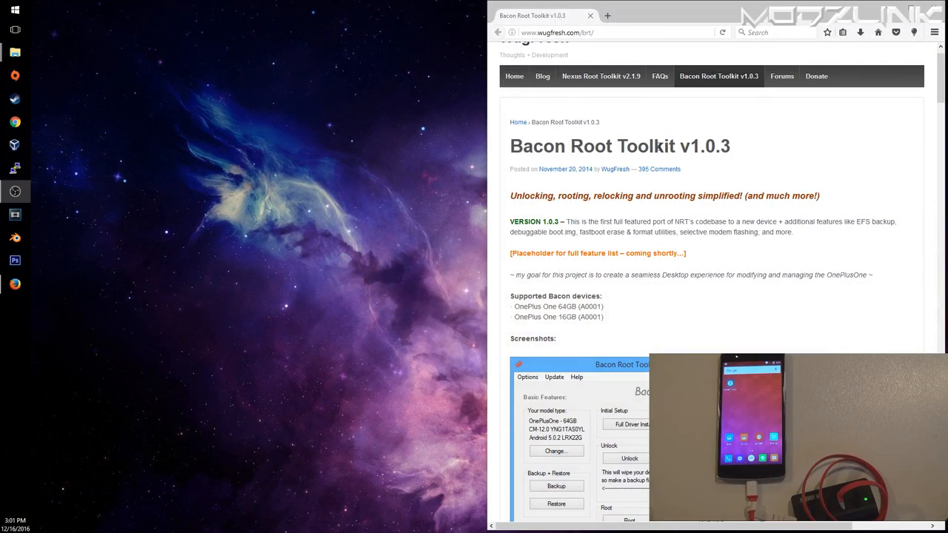
pyautogui.click(601, 75)
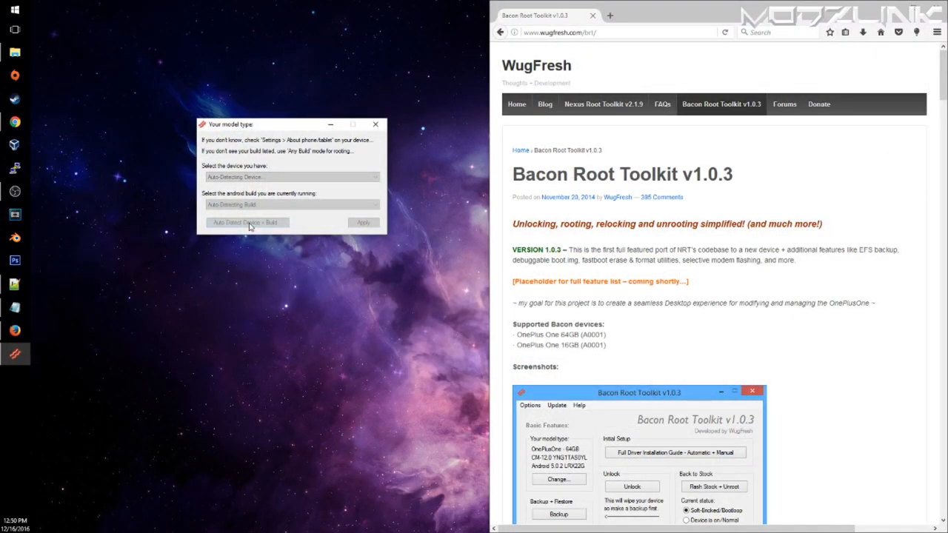
# Auto-detect and apply OnePlus One 64GB in Any Build Mode, then download the missing TWRP recovery
pyautogui.click(248, 222)
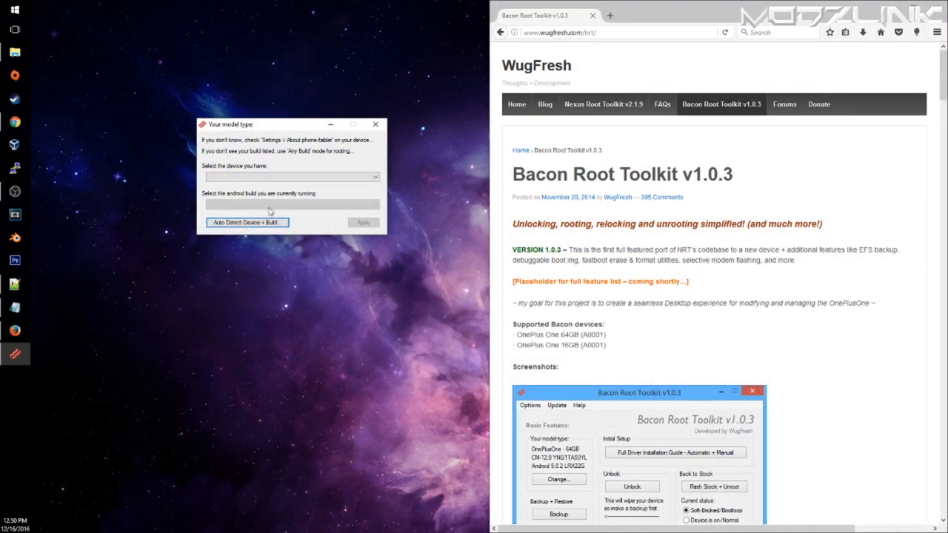
pyautogui.click(247, 222)
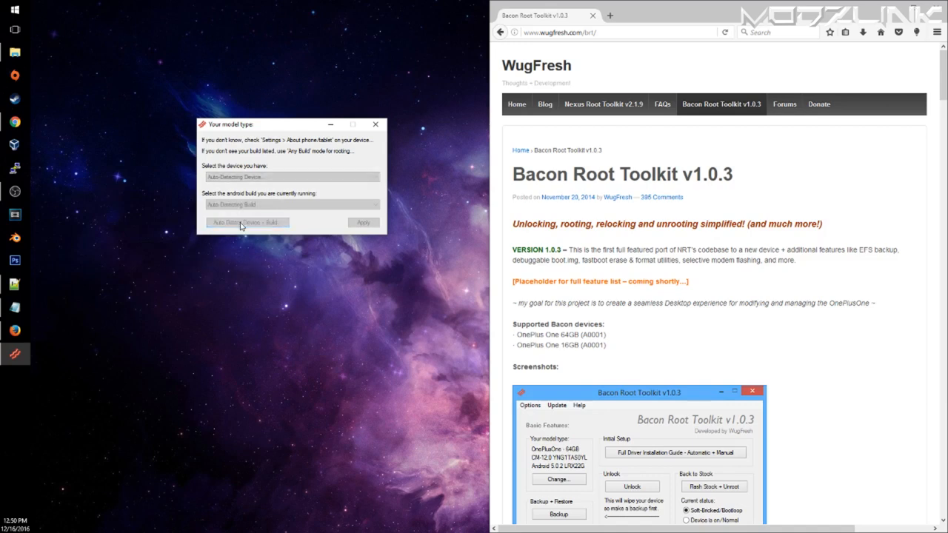
pyautogui.click(292, 176)
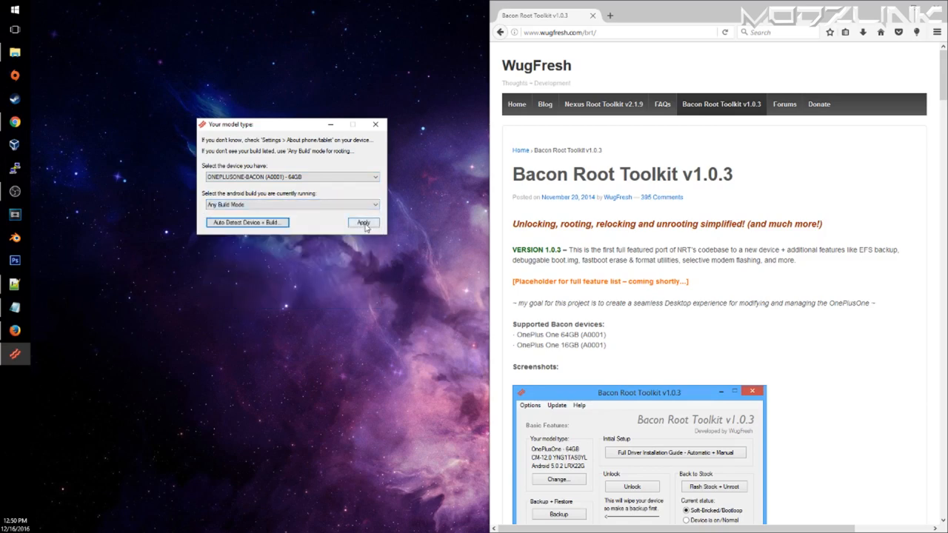
pyautogui.click(363, 222)
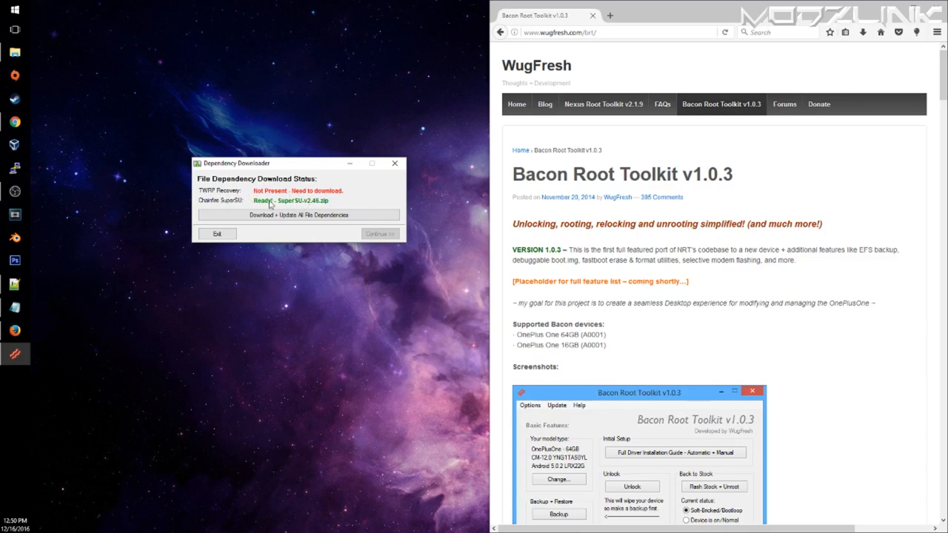
pyautogui.moveTo(364, 203)
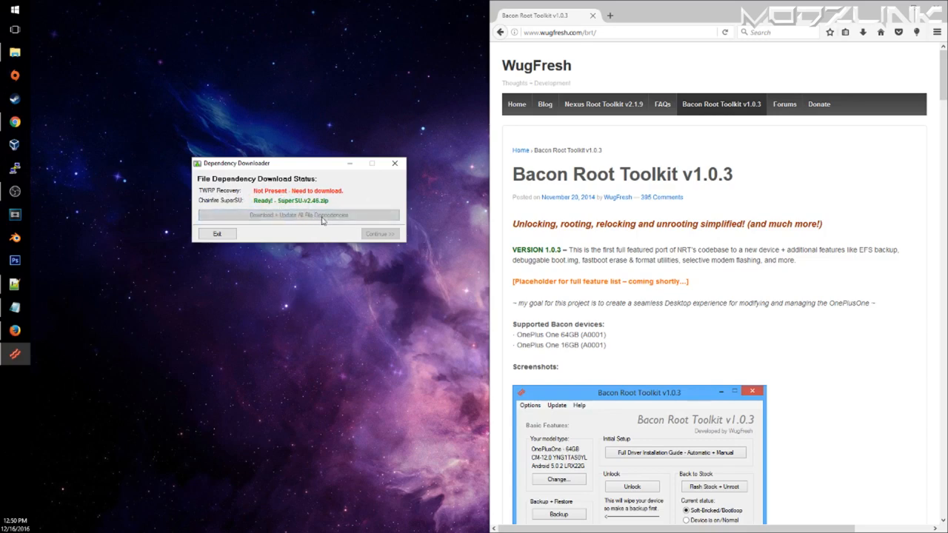
pyautogui.click(299, 215)
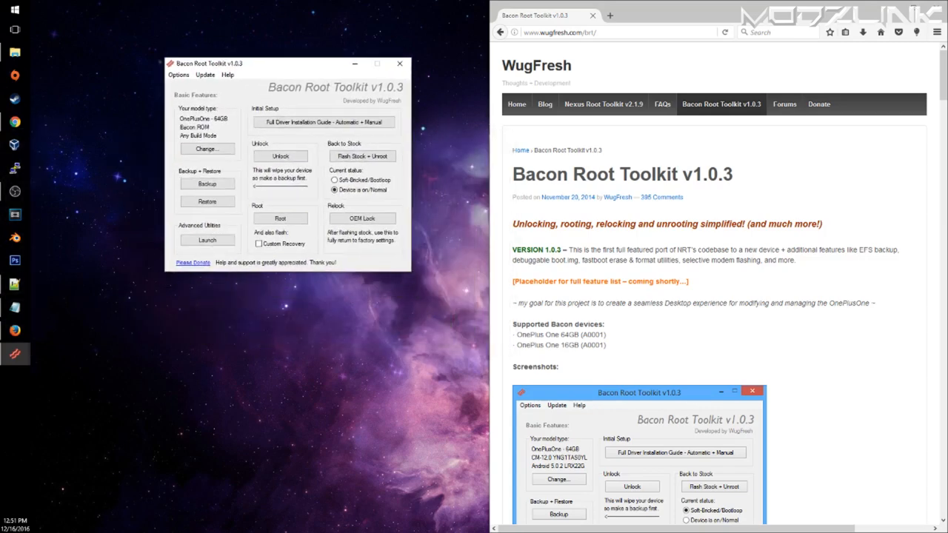
# Open the Full Driver Installation Guide (Automatic + Manual) at its Step 3 tab
pyautogui.click(207, 239)
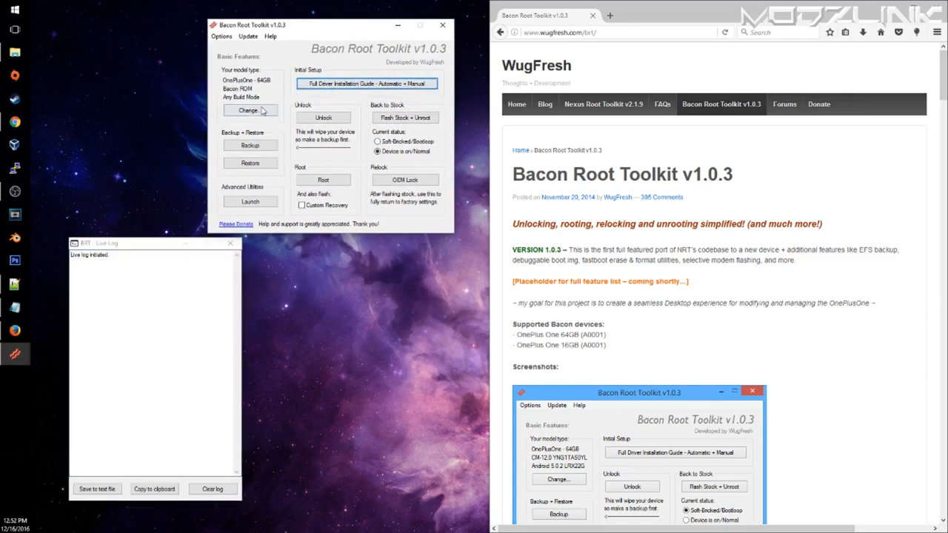
pyautogui.moveTo(366, 83)
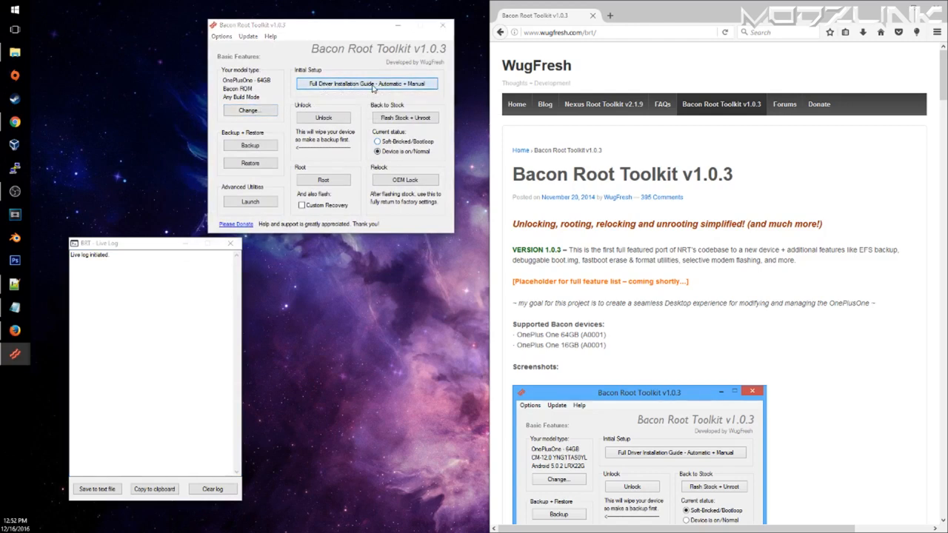
pyautogui.click(365, 83)
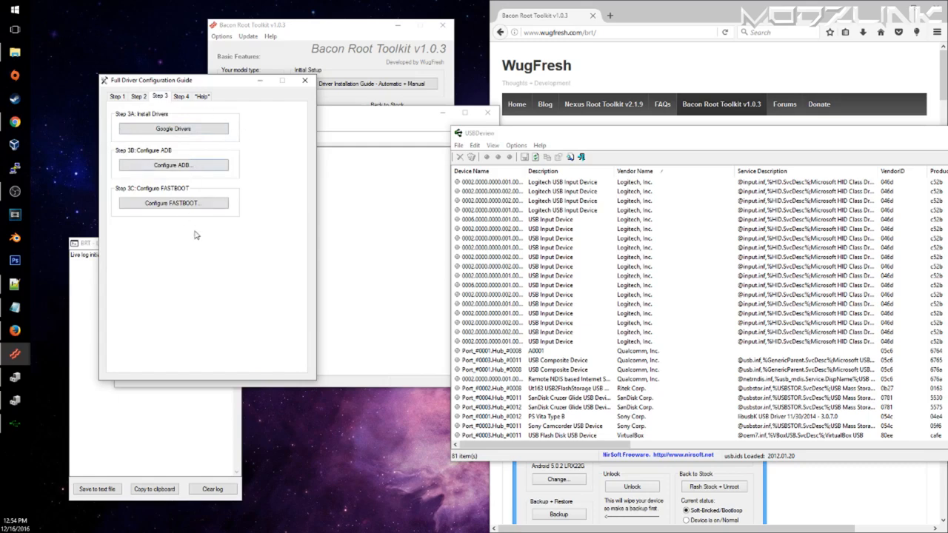
# Run the Google ADB/Fastboot driver installer through to Finish
pyautogui.click(173, 128)
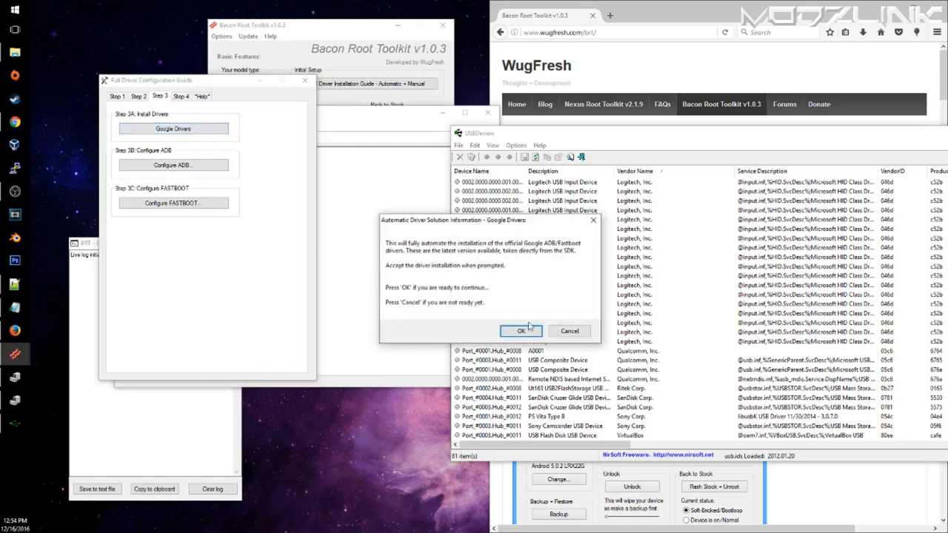
pyautogui.click(521, 331)
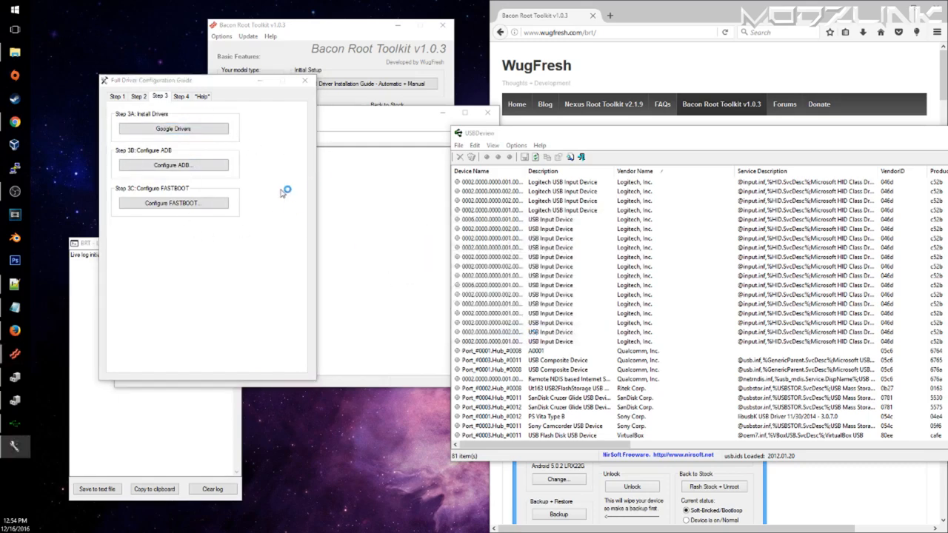
pyautogui.click(173, 128)
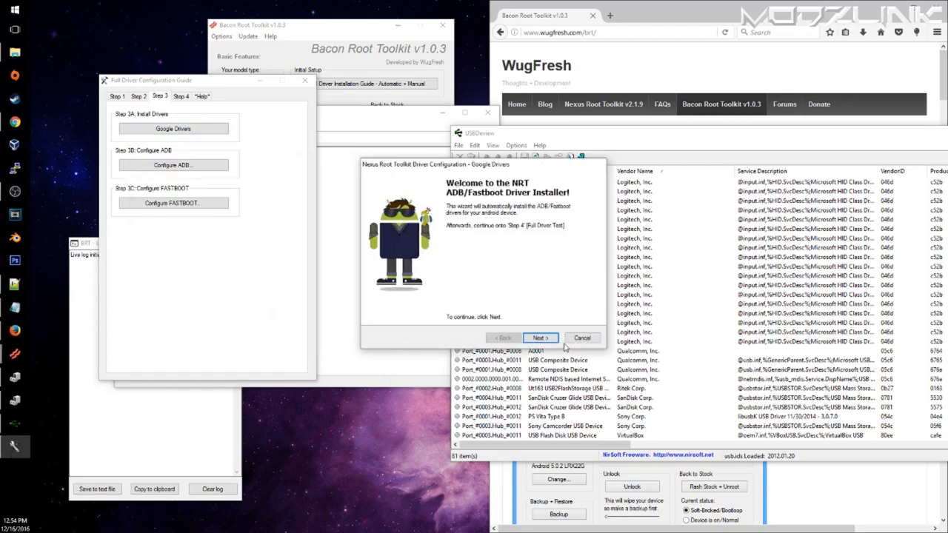
pyautogui.click(540, 338)
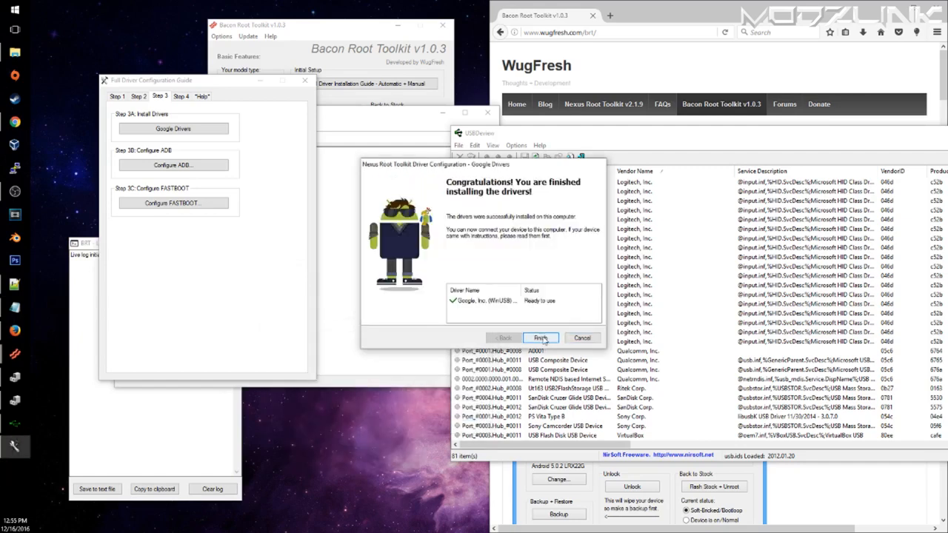
pyautogui.click(541, 337)
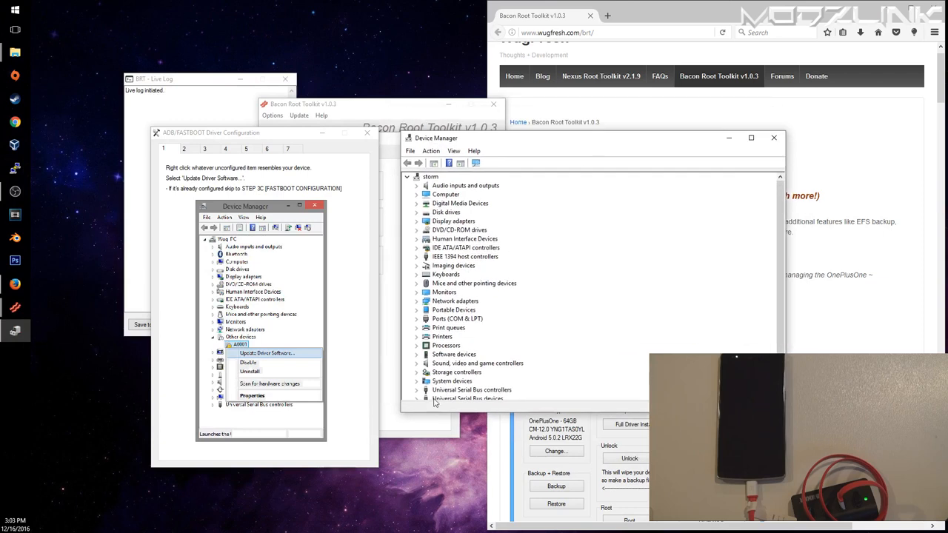
# Install the Android ADB Interface driver under Universal Serial Bus devices, following guide steps 4 to 7
pyautogui.scroll(-3)
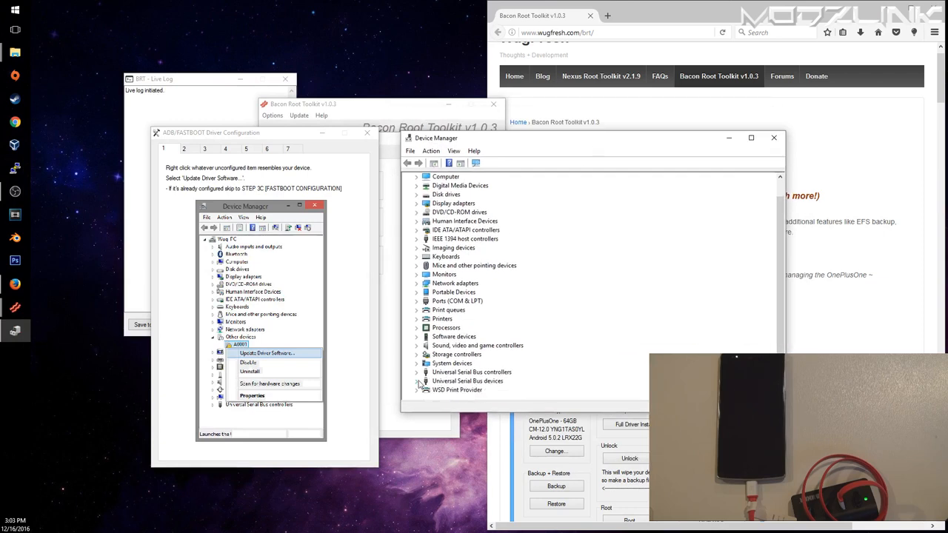
pyautogui.click(416, 381)
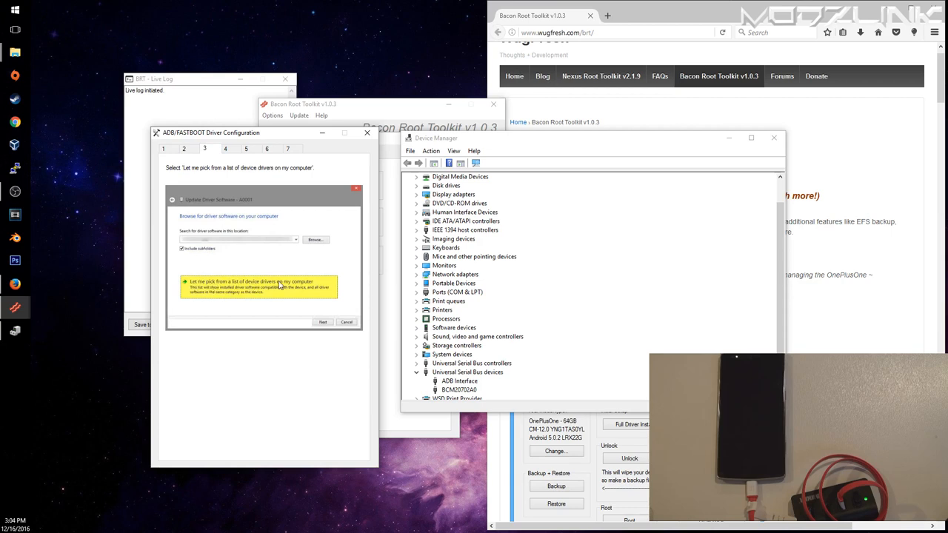
pyautogui.click(323, 322)
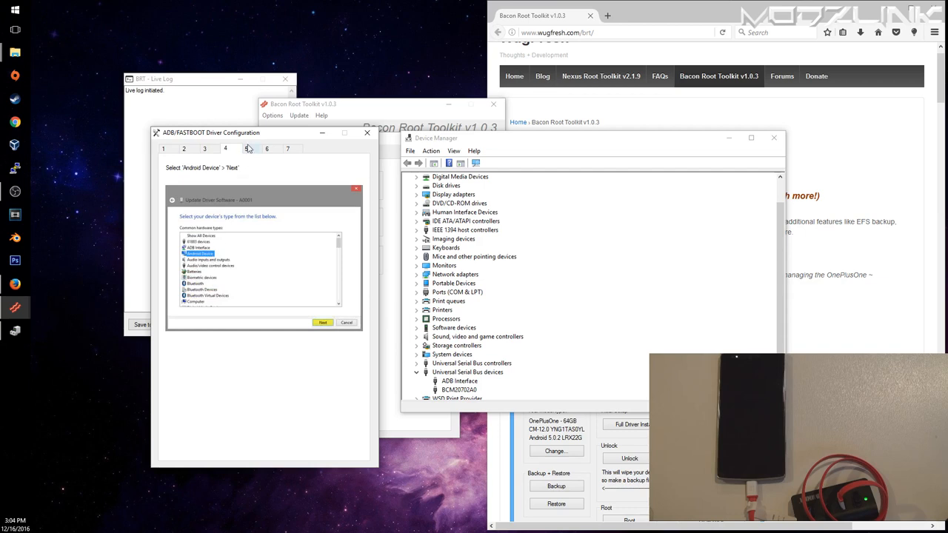
pyautogui.click(323, 322)
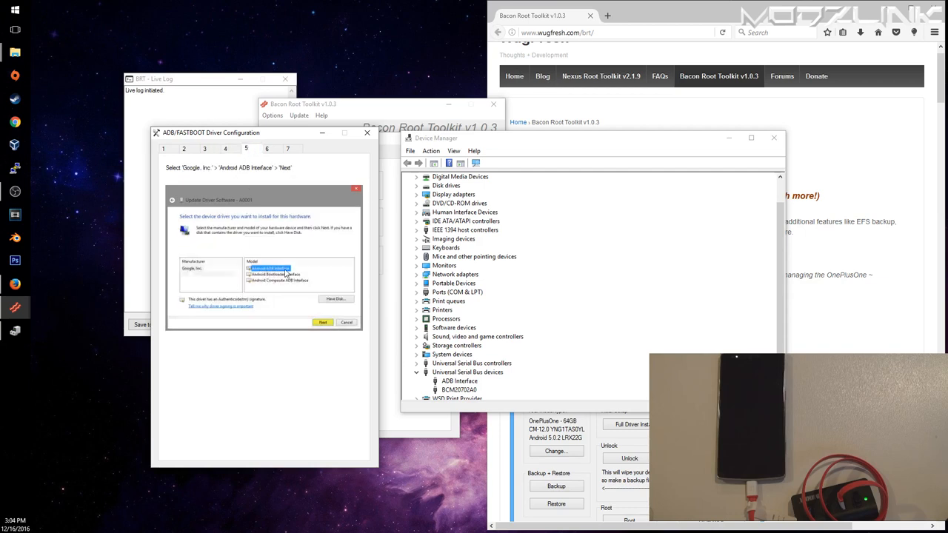
pyautogui.click(323, 322)
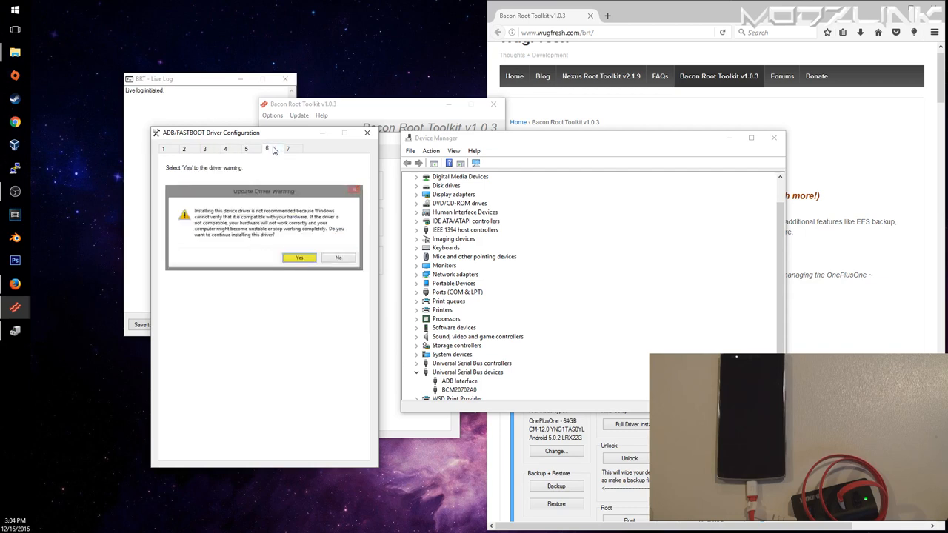
pyautogui.click(299, 257)
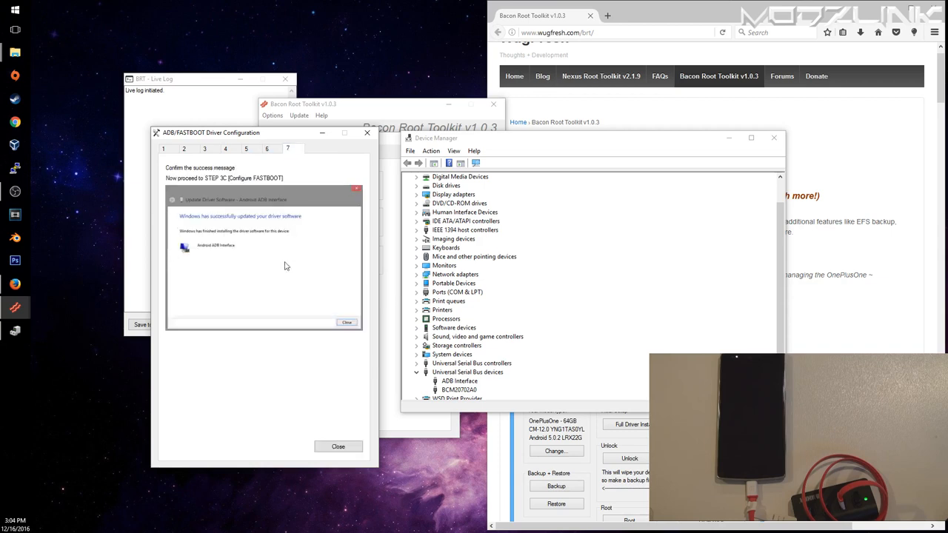
pyautogui.moveTo(352, 334)
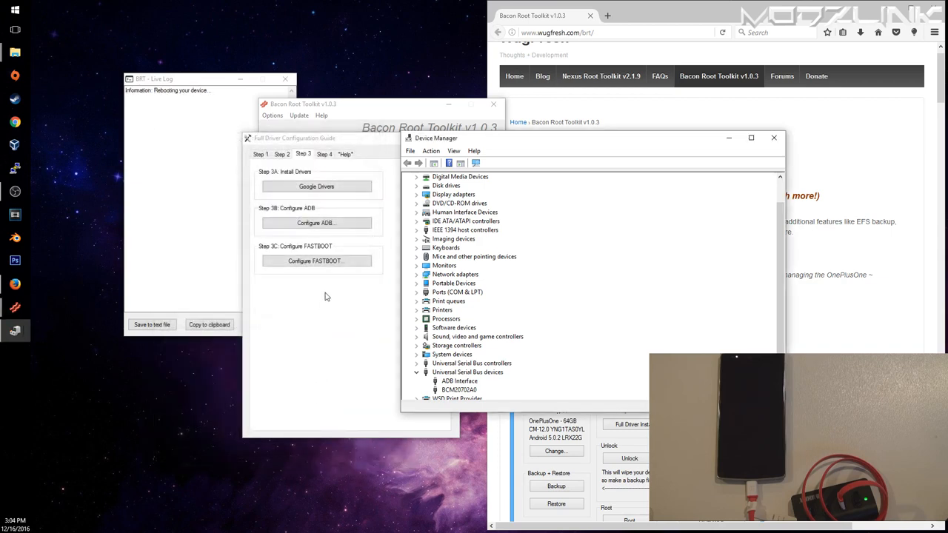
# Use Configure FASTBOOT to reboot the phone to bootloader and follow the FASTBOOT driver instructions
pyautogui.click(316, 260)
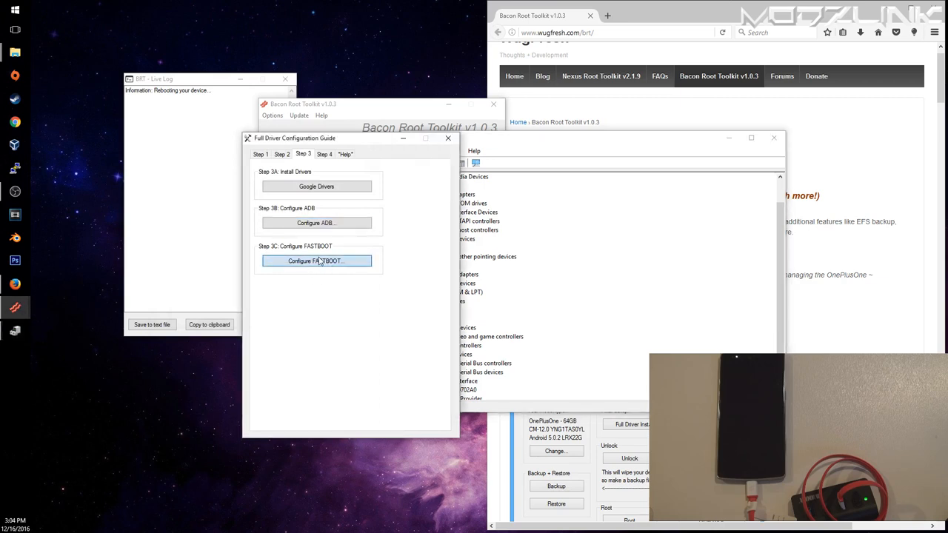
pyautogui.click(317, 260)
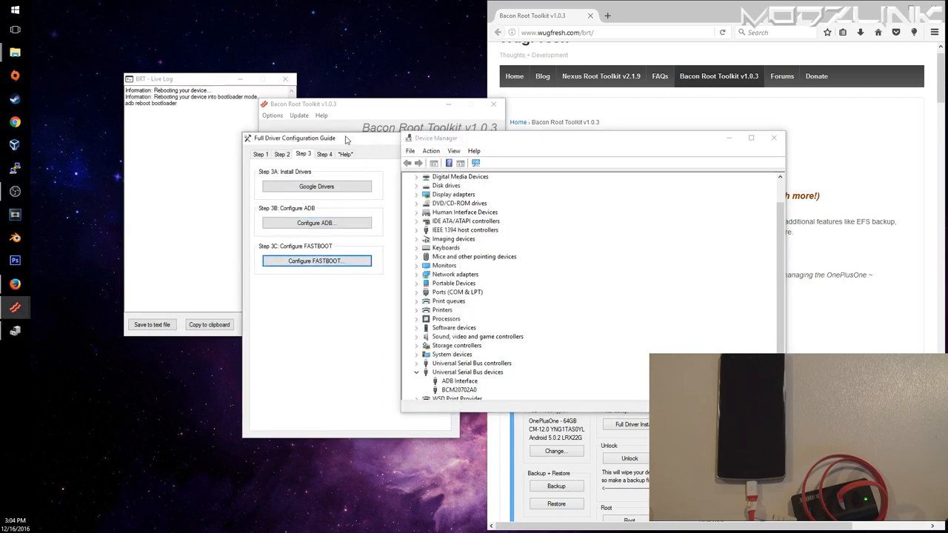
pyautogui.click(316, 222)
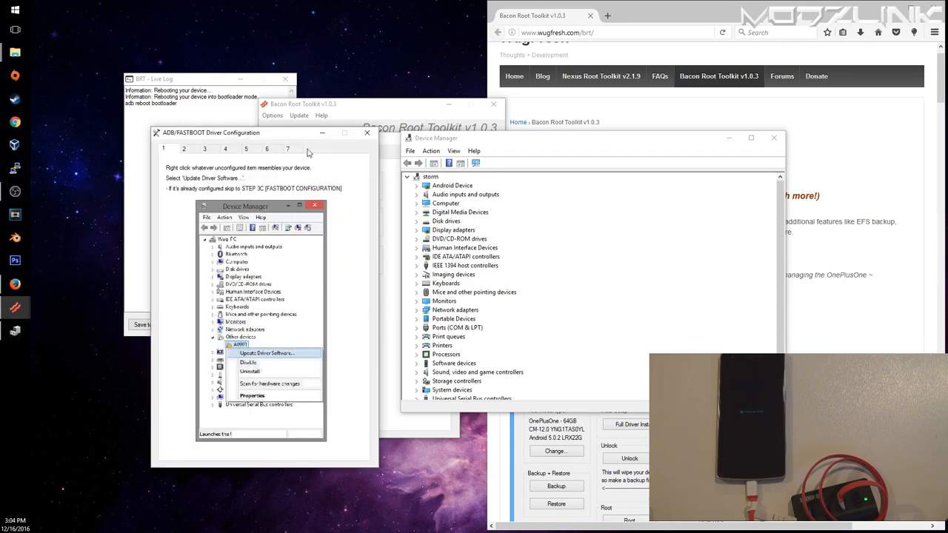
pyautogui.click(266, 353)
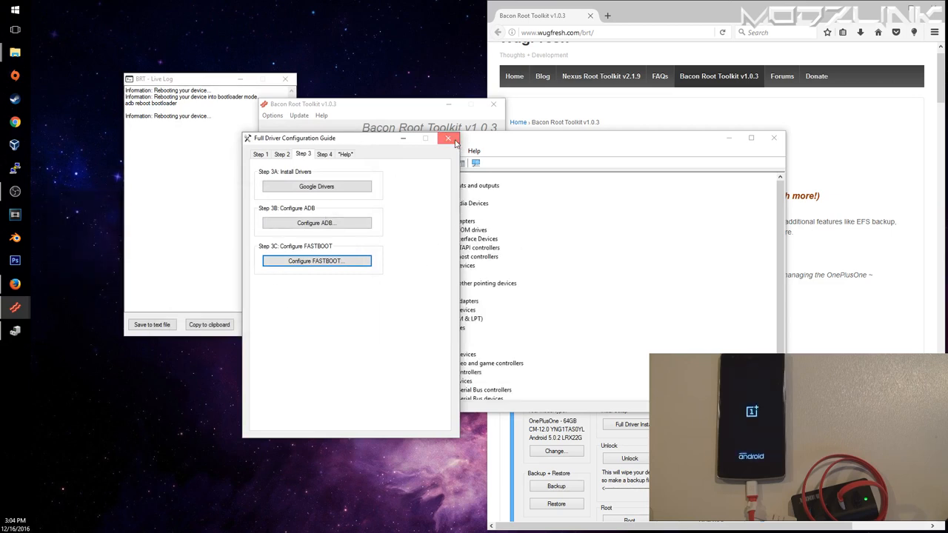
# Run Full Driver Test from the Step 4 tab, which reports no ADB device found
pyautogui.click(324, 154)
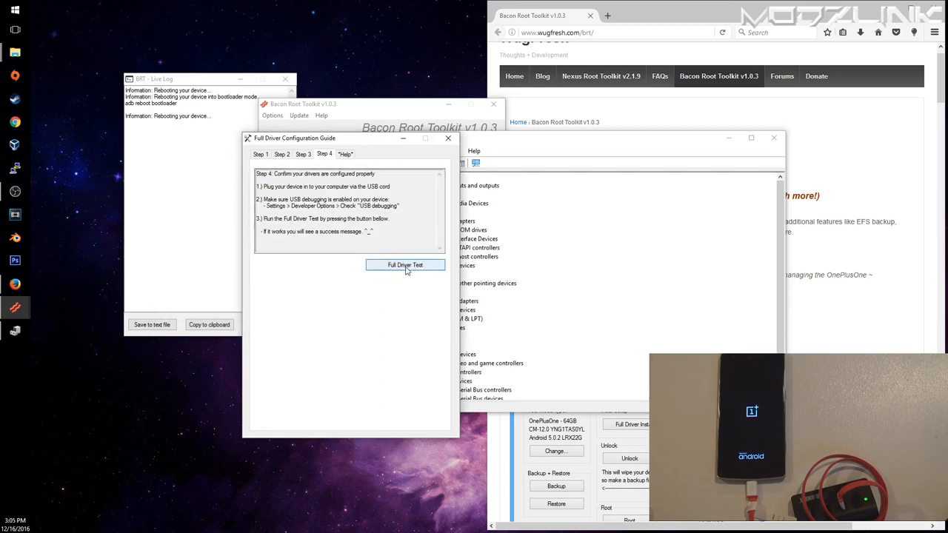
pyautogui.click(405, 265)
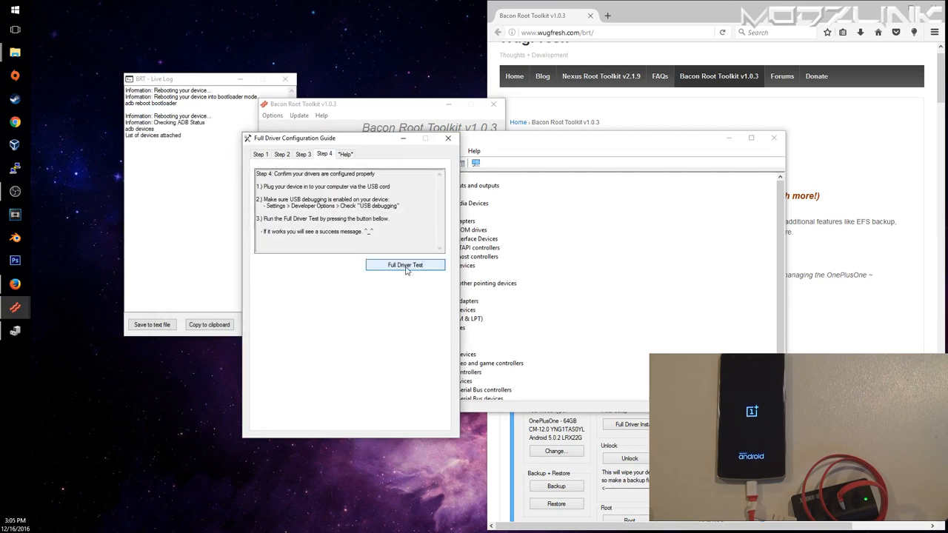
pyautogui.click(405, 265)
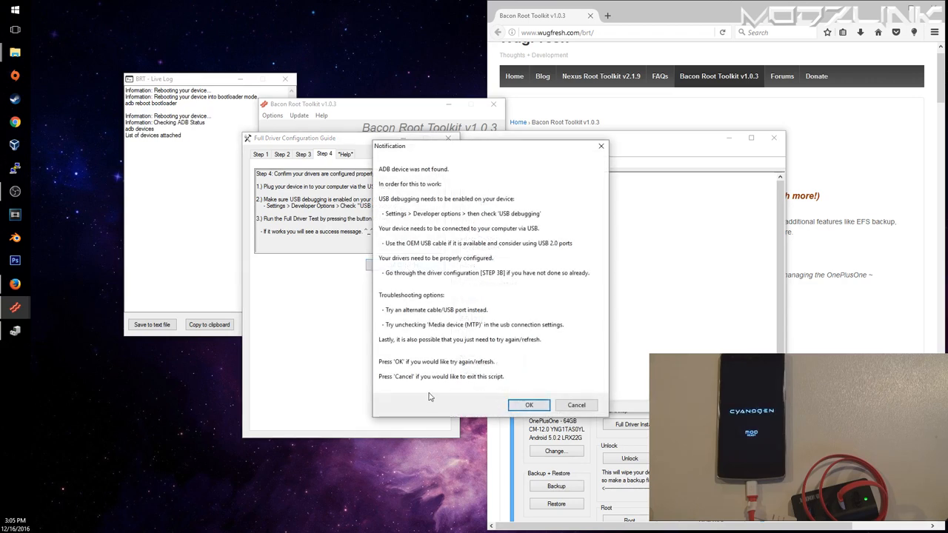
pyautogui.moveTo(529, 405)
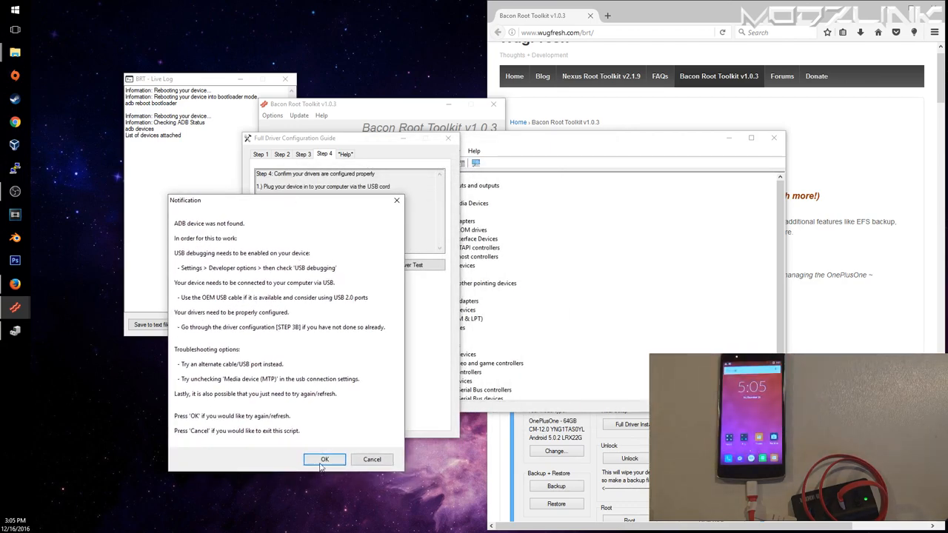
# Retry the driver test until ADB and Fastboot detect the phone, then acknowledge Success!
pyautogui.click(324, 459)
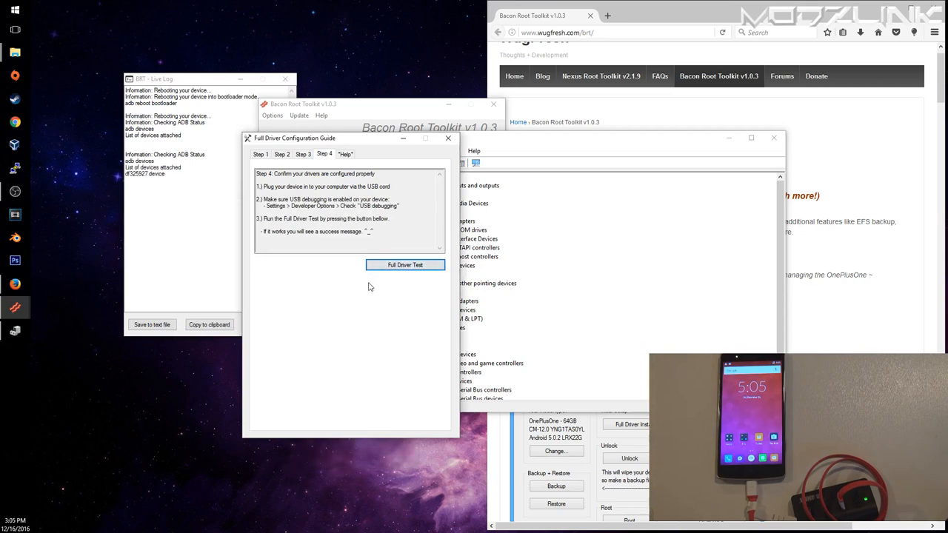
pyautogui.click(405, 264)
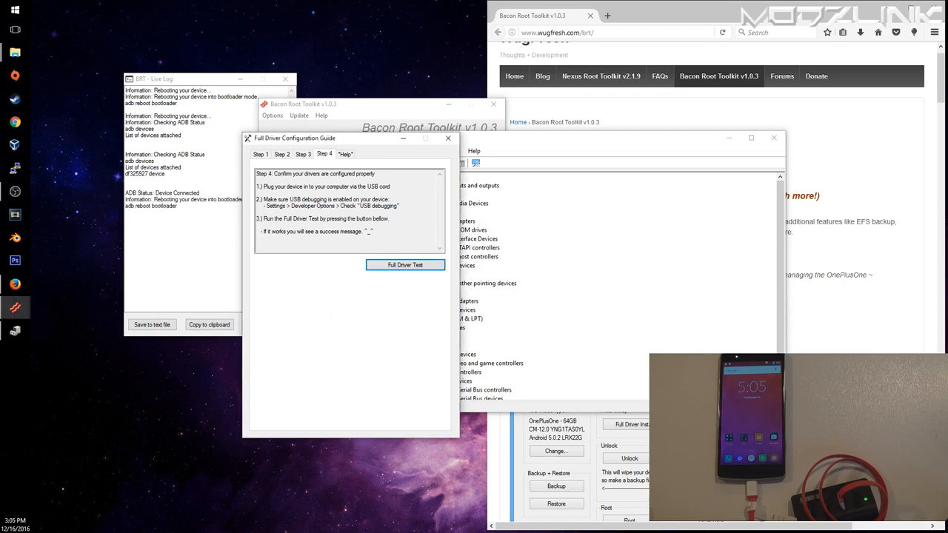
pyautogui.click(405, 265)
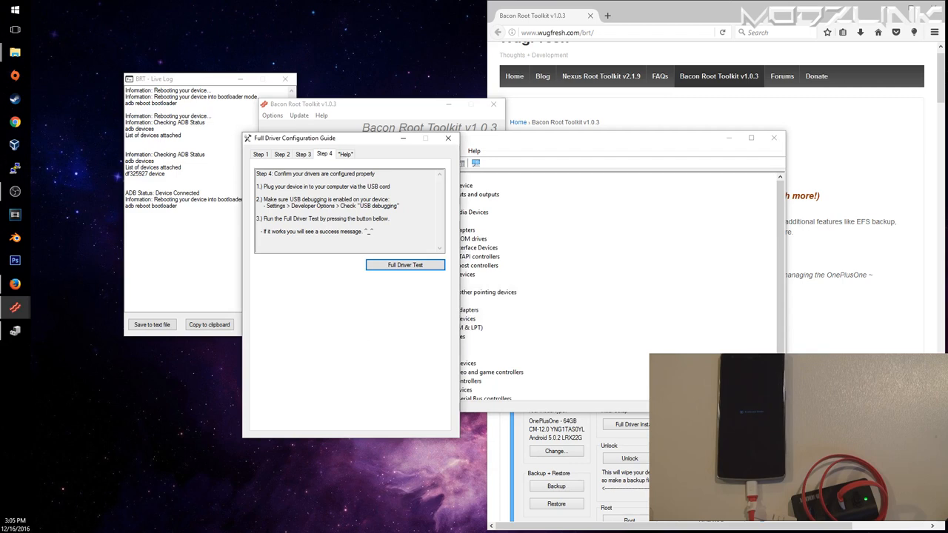
pyautogui.click(405, 264)
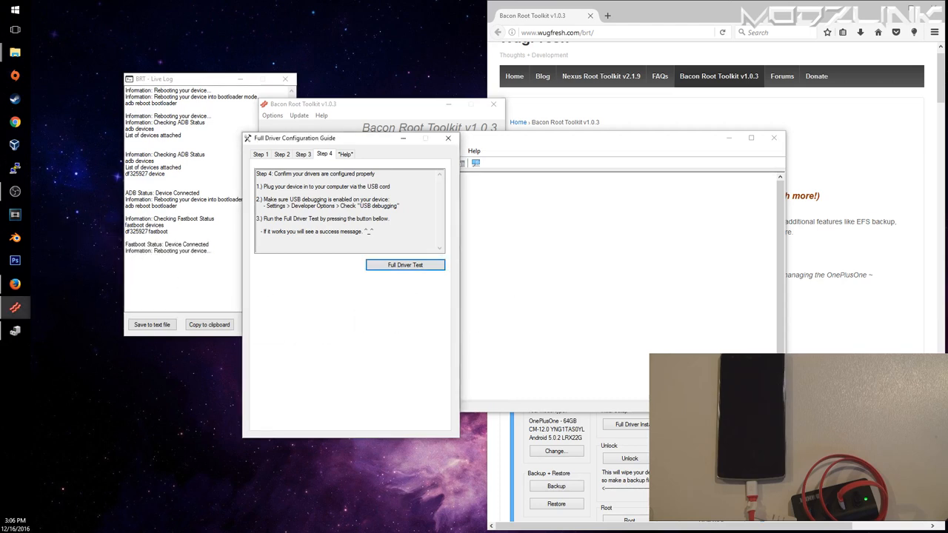
pyautogui.click(405, 265)
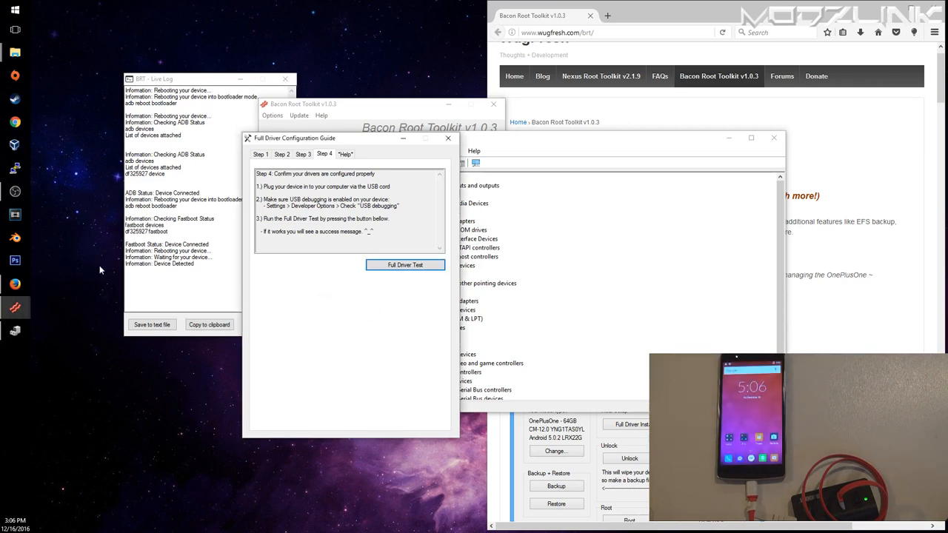
pyautogui.click(405, 264)
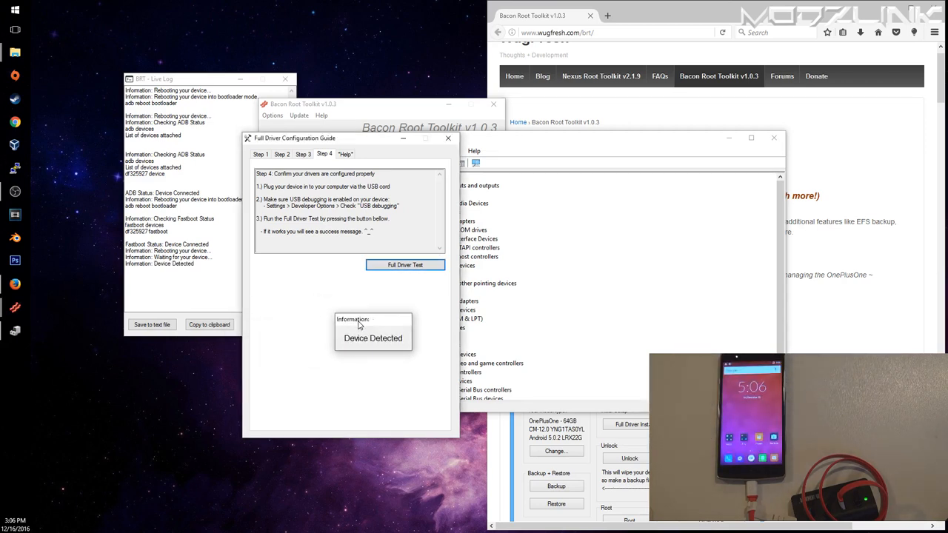
pyautogui.click(405, 265)
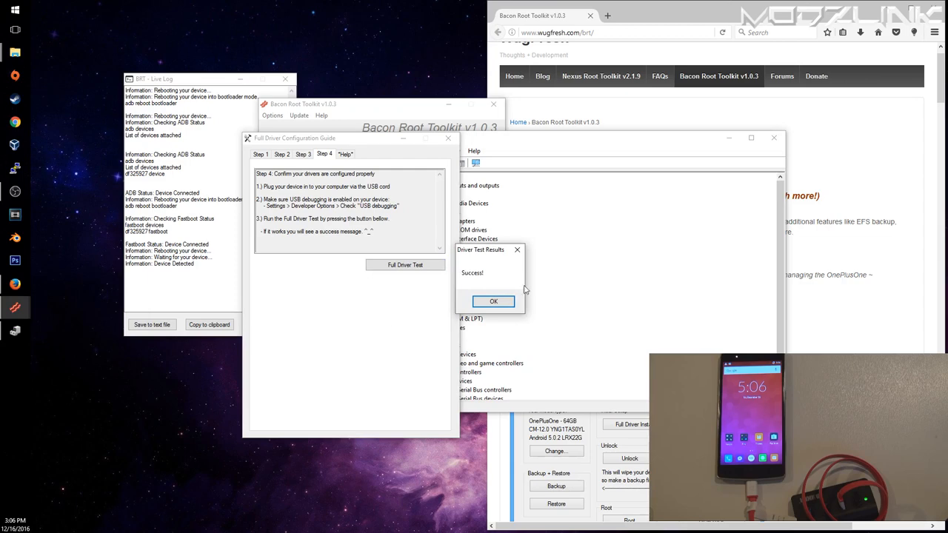
pyautogui.click(493, 300)
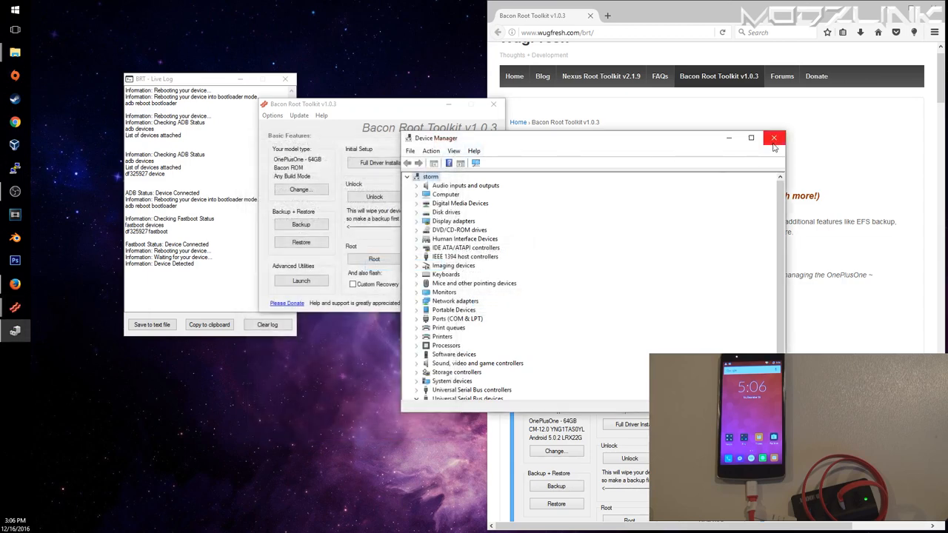
# Close the Device Manager window
pyautogui.click(774, 137)
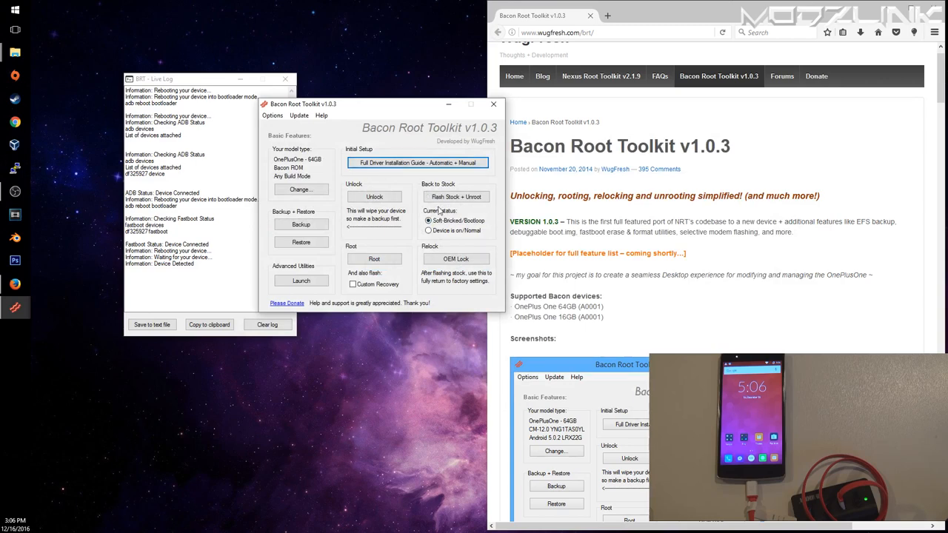
pyautogui.moveTo(300, 224)
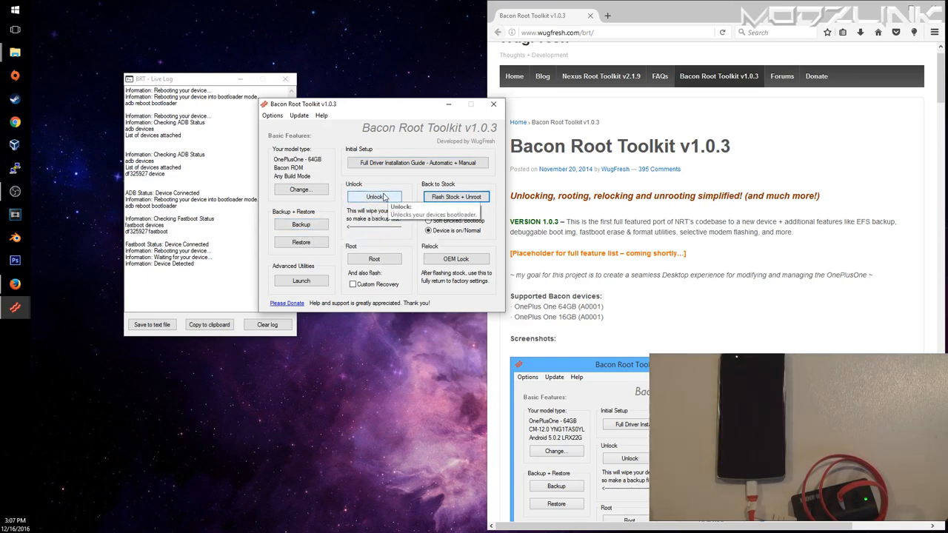
pyautogui.click(374, 197)
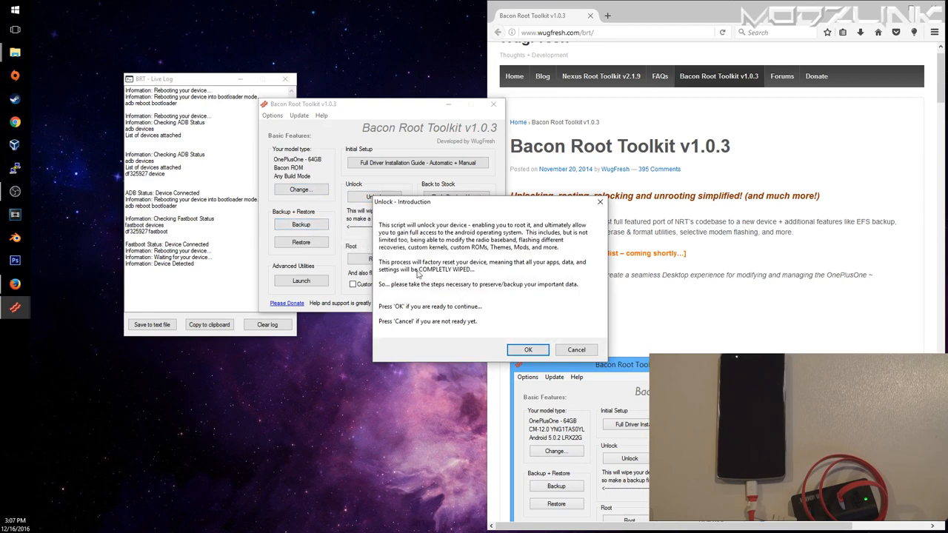
pyautogui.moveTo(454, 279)
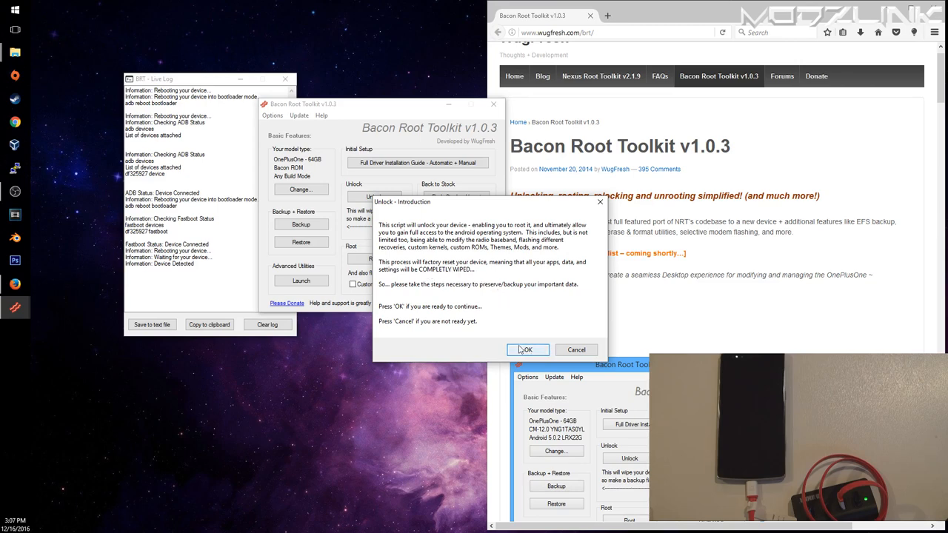
pyautogui.click(527, 349)
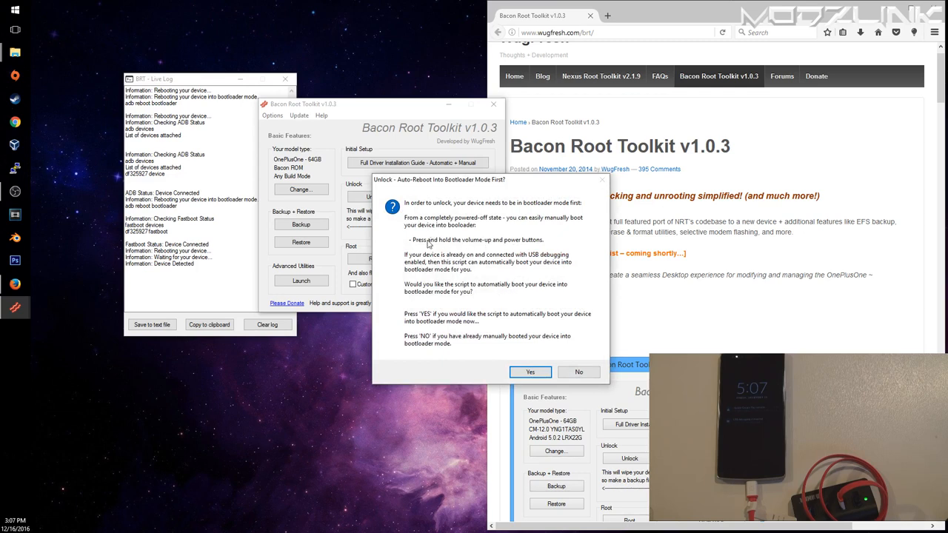
pyautogui.moveTo(474, 242)
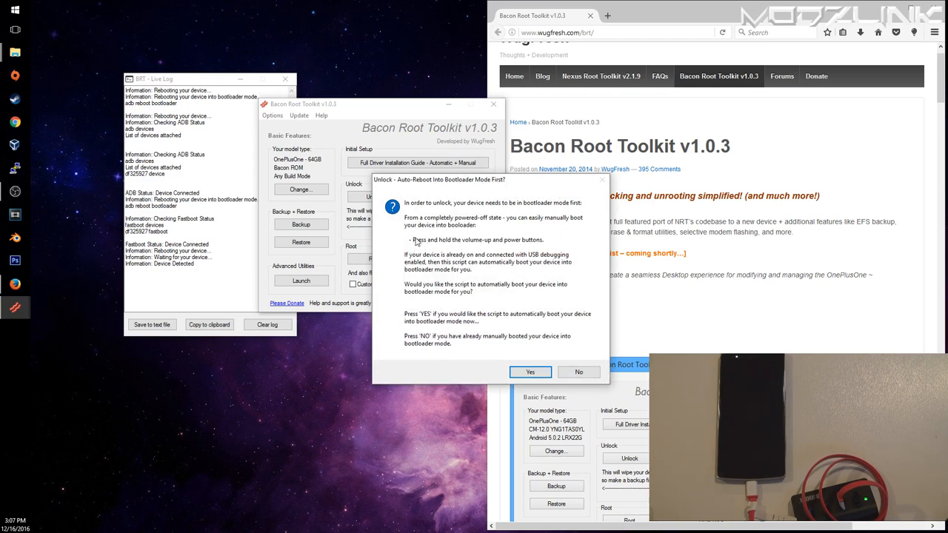
pyautogui.moveTo(450, 243)
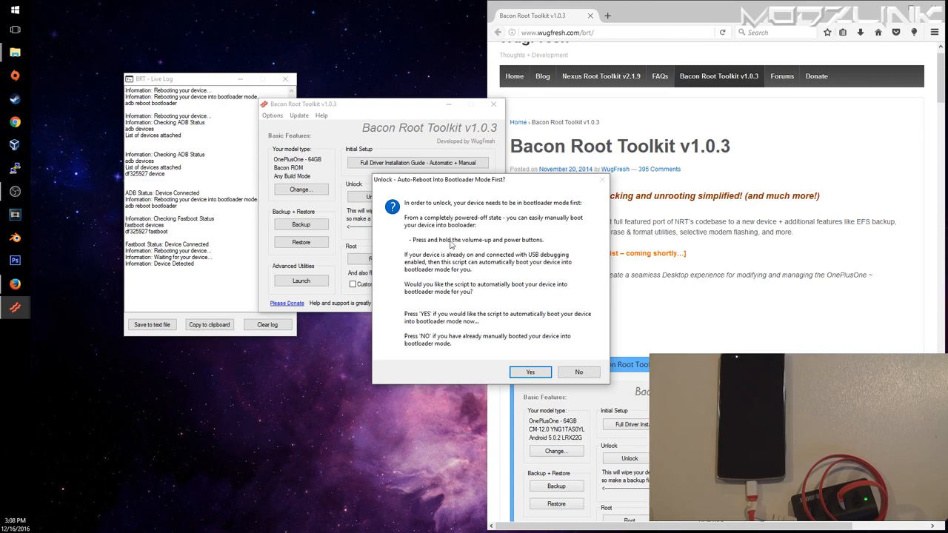
pyautogui.moveTo(414, 328)
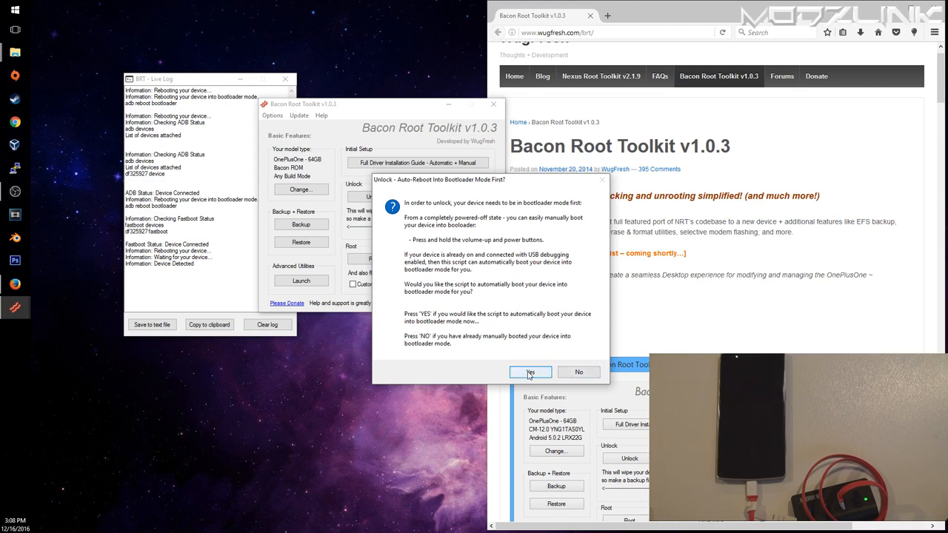
# Accept the auto-reboot so the toolkit reboots the phone into bootloader and unlocks it
pyautogui.click(530, 371)
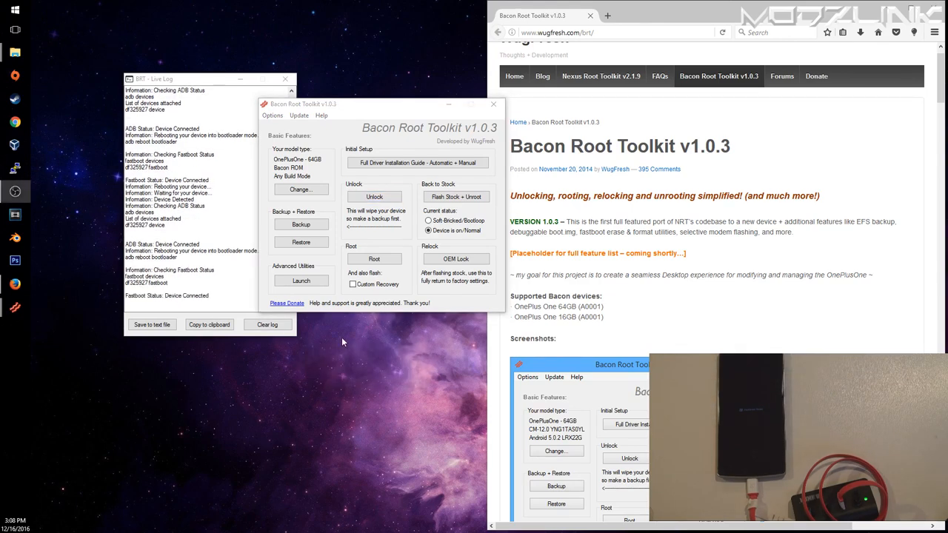
pyautogui.moveTo(362, 332)
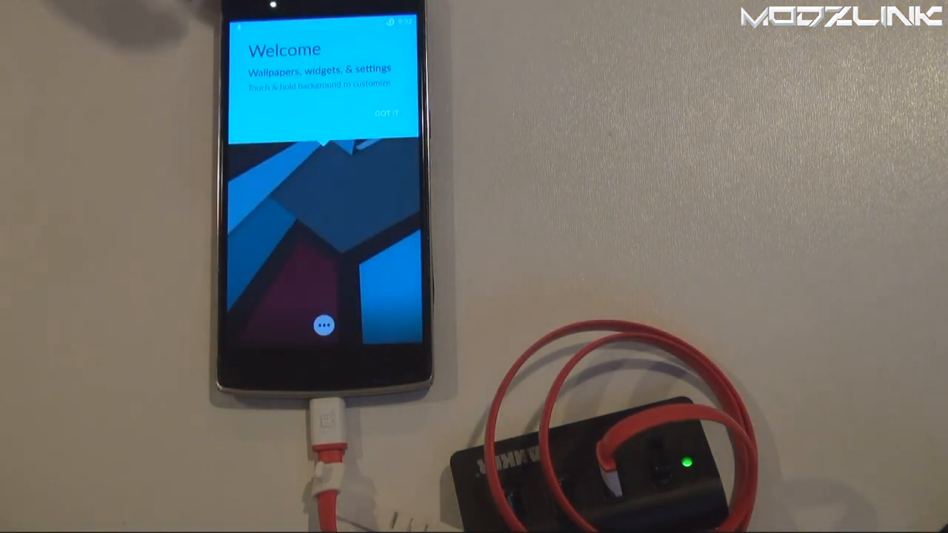
# Go to the phone's About phone page in Settings via quick settings
pyautogui.moveTo(319, 15); pyautogui.dragTo(318, 222)
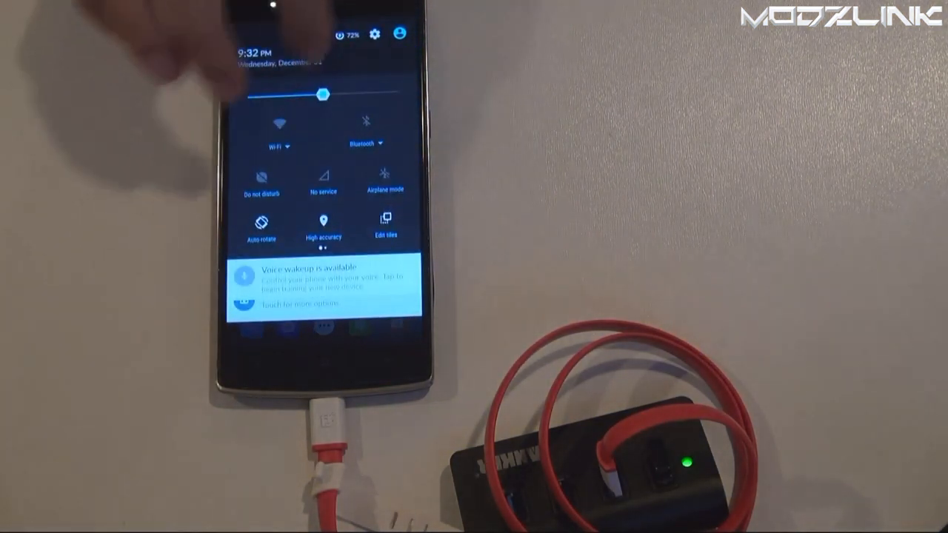
pyautogui.click(374, 35)
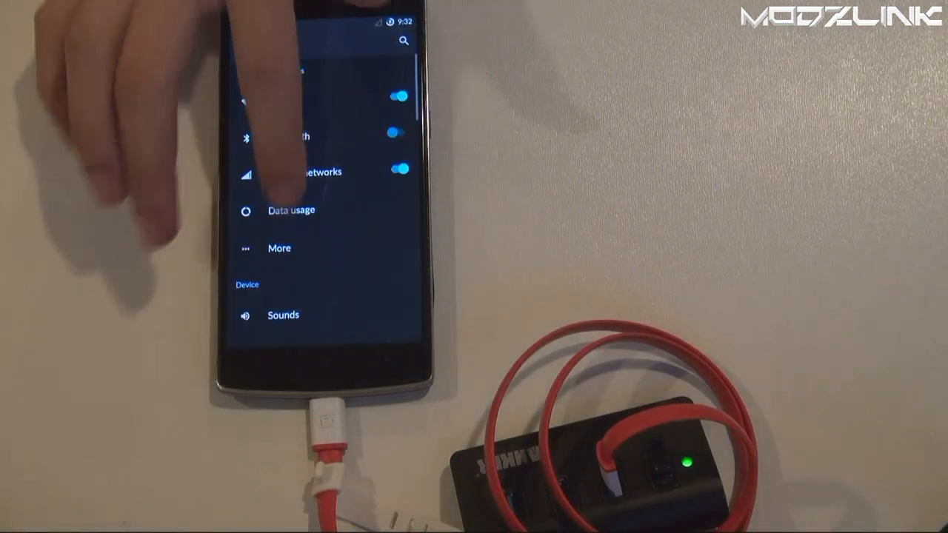
pyautogui.scroll(-3)
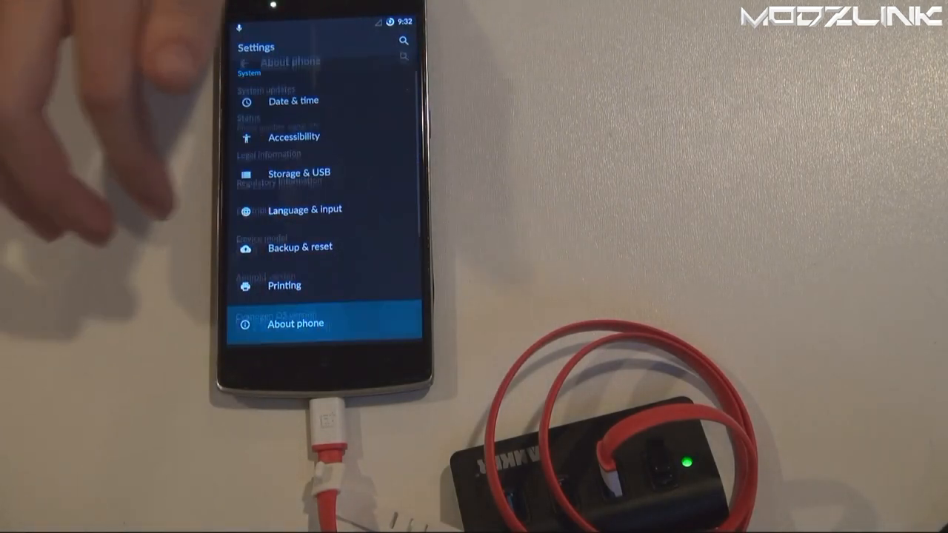
pyautogui.click(294, 323)
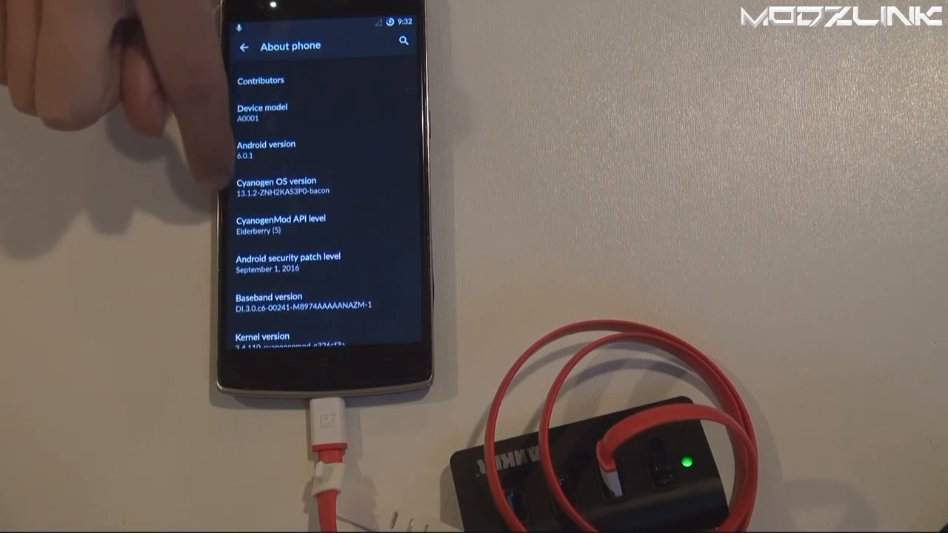
# Unlock developer options via Build number and allow USB debugging from this computer
pyautogui.scroll(-3)
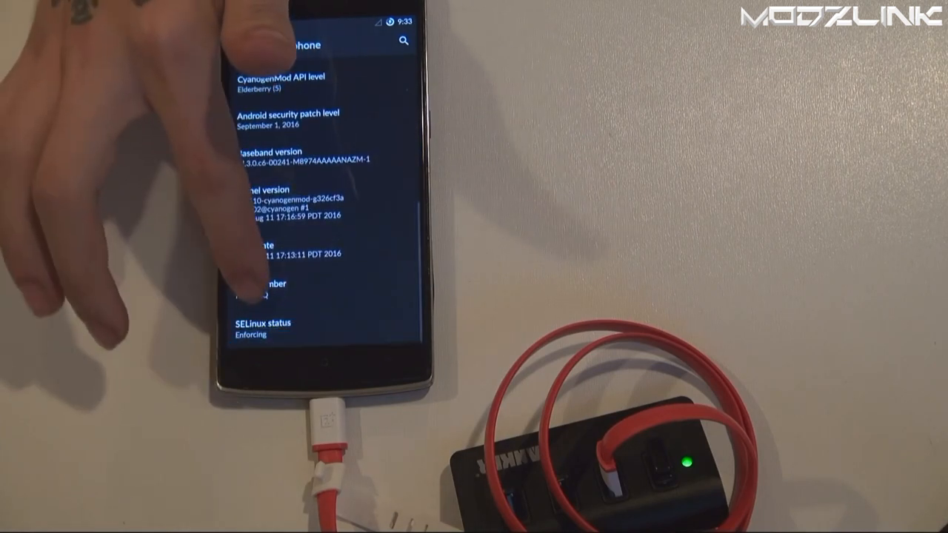
pyautogui.click(274, 285)
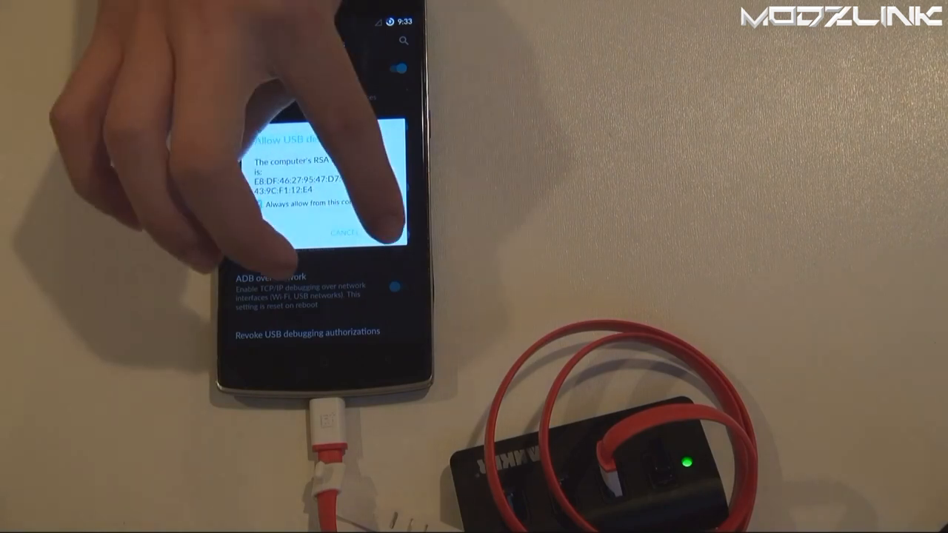
pyautogui.click(342, 233)
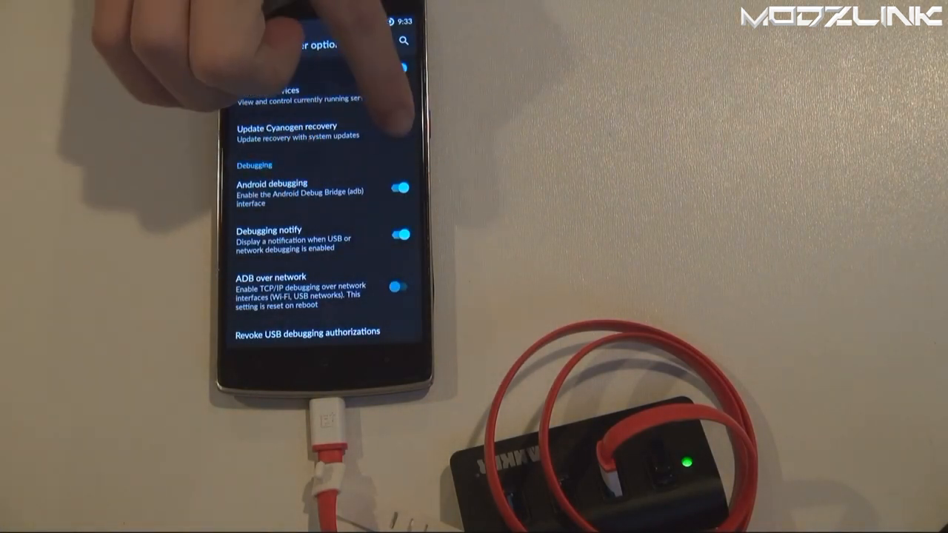
pyautogui.click(296, 131)
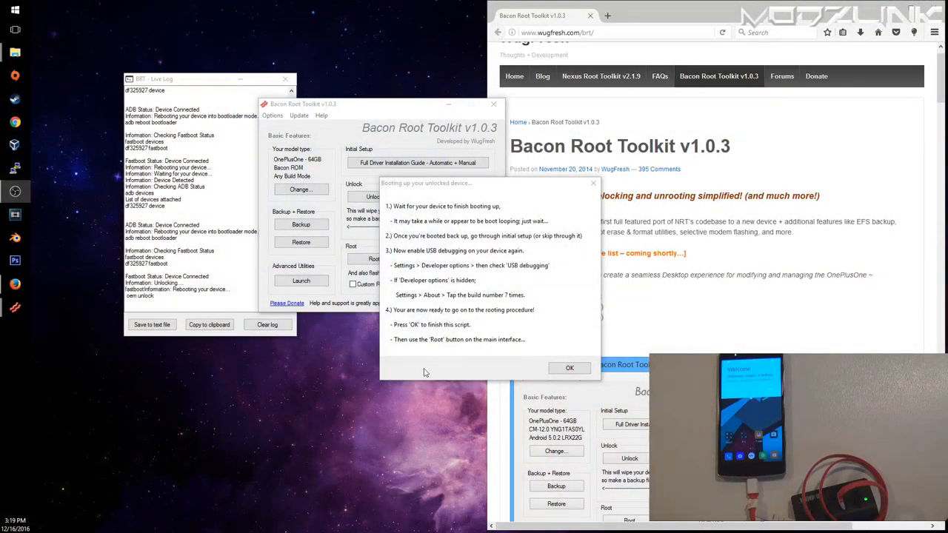
# Dismiss the 'Booting up your unlocked device' instructions with OK
pyautogui.click(569, 368)
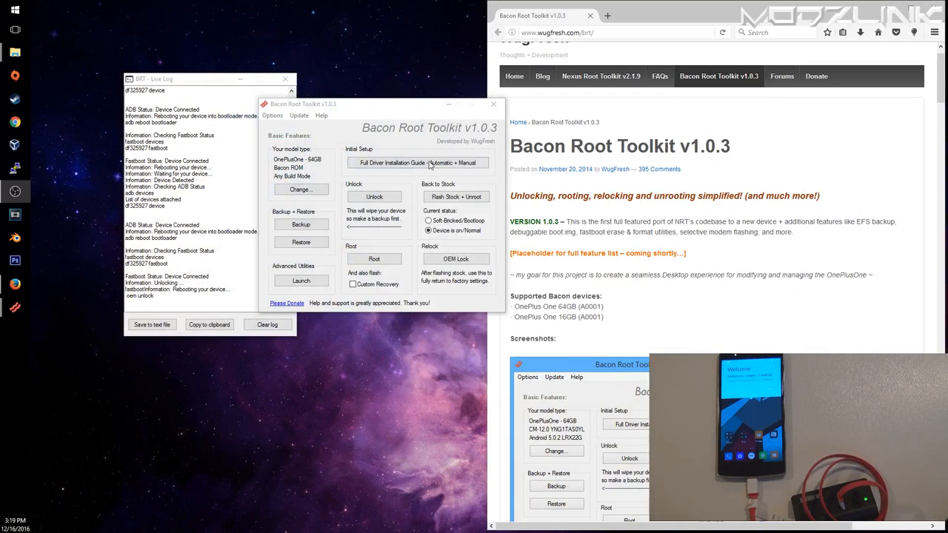
pyautogui.moveTo(455, 196)
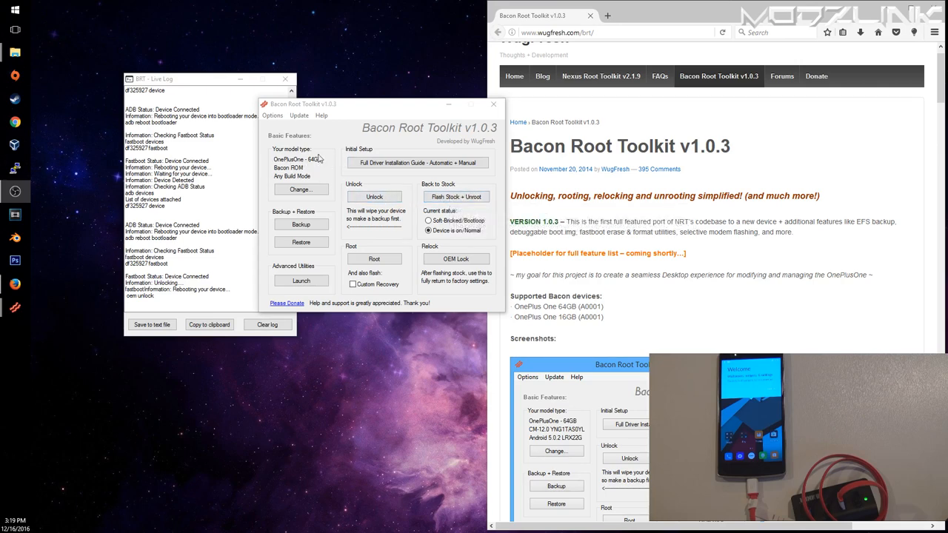
pyautogui.moveTo(455, 197)
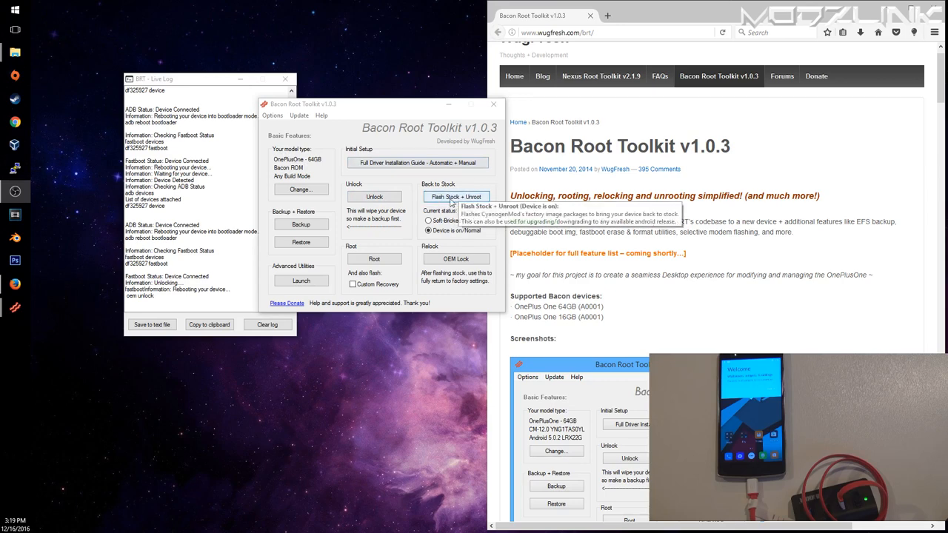
# Run Flash Stock + Unroot, selecting and confirming the CM-12.1-YOG4PAS1N0 factory image
pyautogui.click(455, 196)
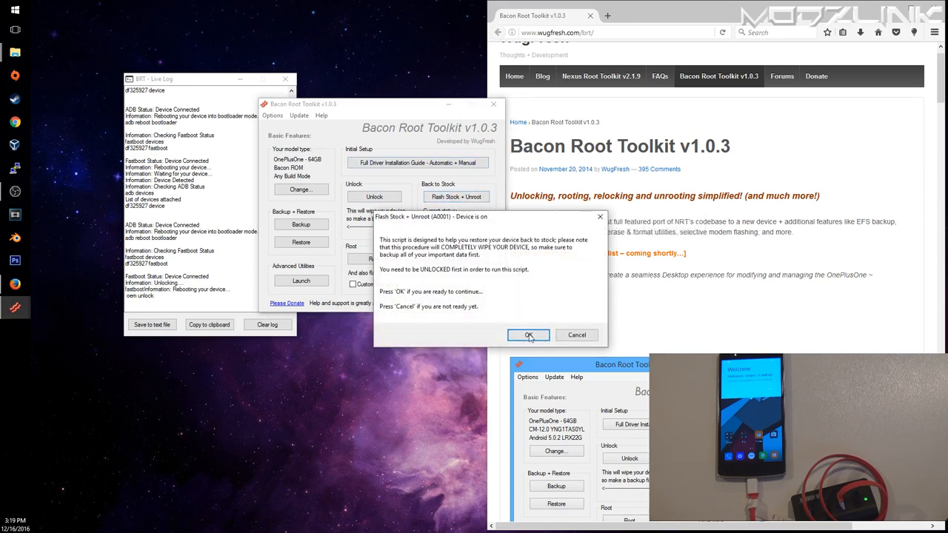
pyautogui.click(528, 335)
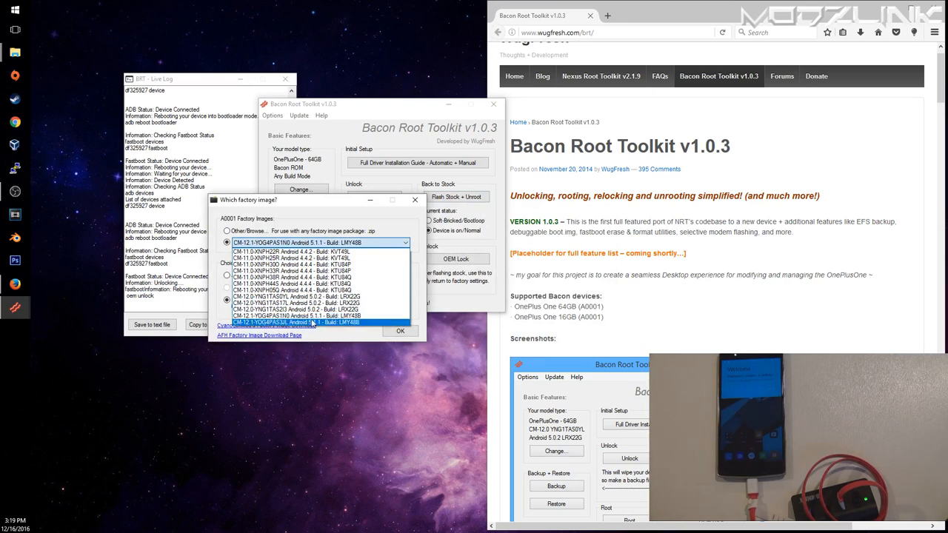
pyautogui.click(319, 322)
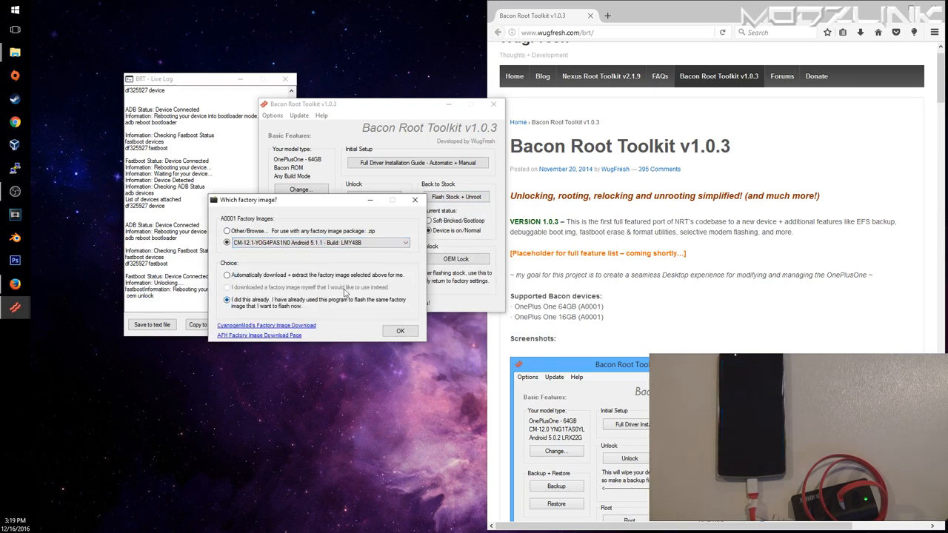
pyautogui.click(405, 243)
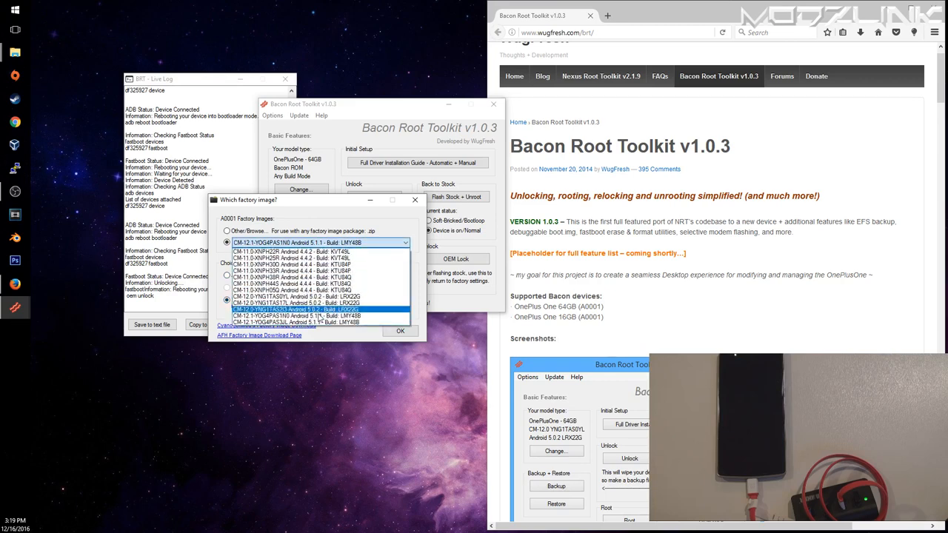
pyautogui.click(318, 316)
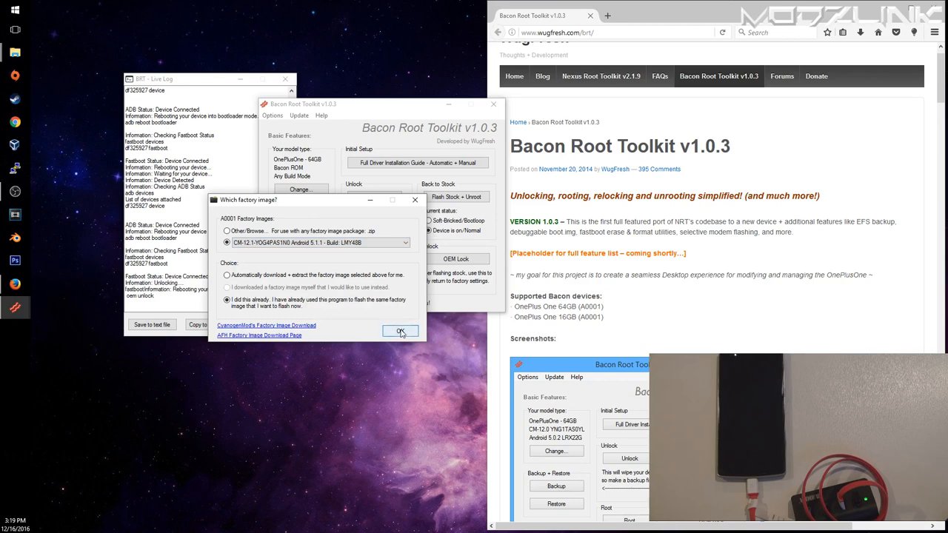
pyautogui.click(400, 330)
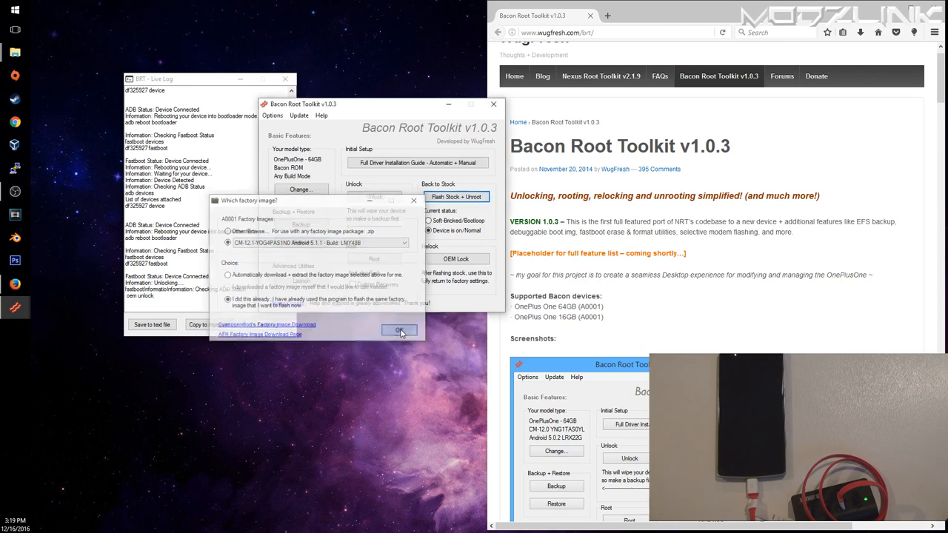
# Click through the Flash Stock + Unroot dialogs while the CM-12.1 stock image flashes
pyautogui.click(399, 330)
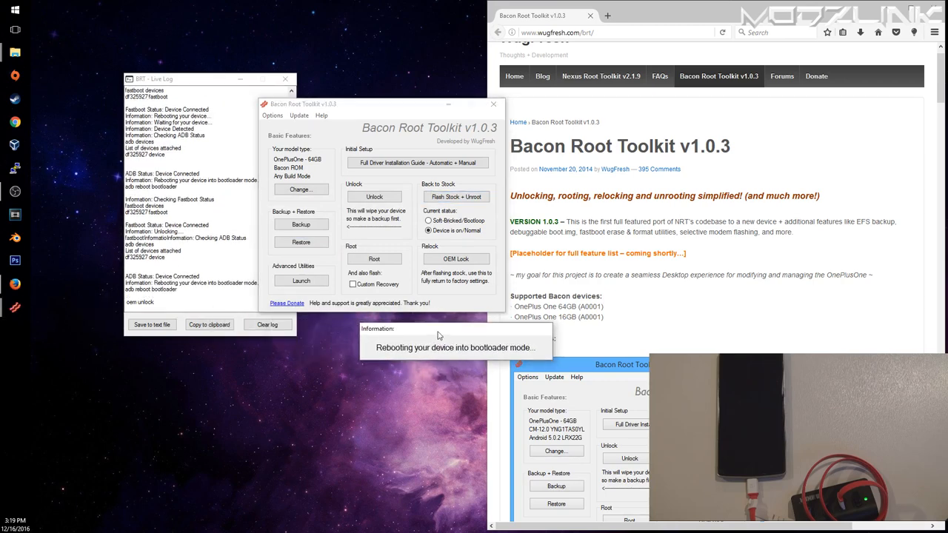
pyautogui.click(456, 196)
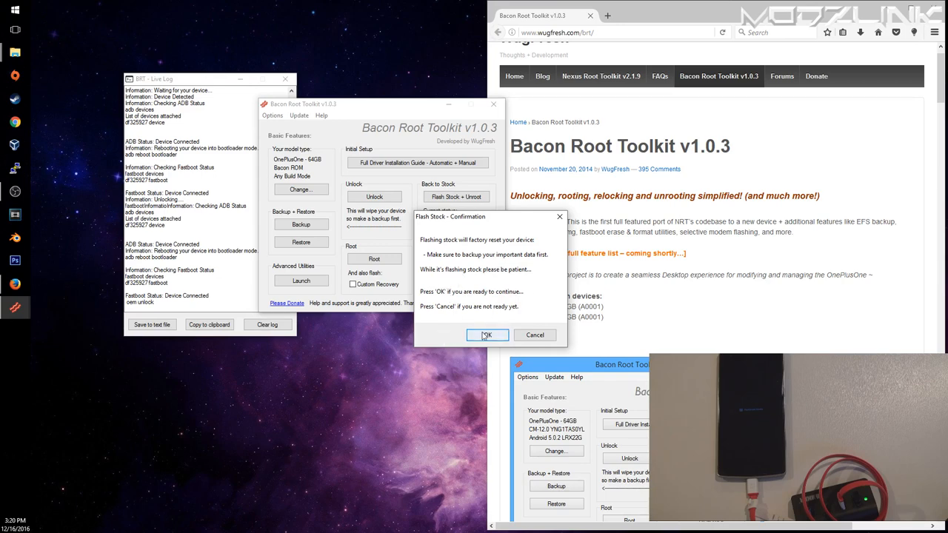
pyautogui.click(485, 334)
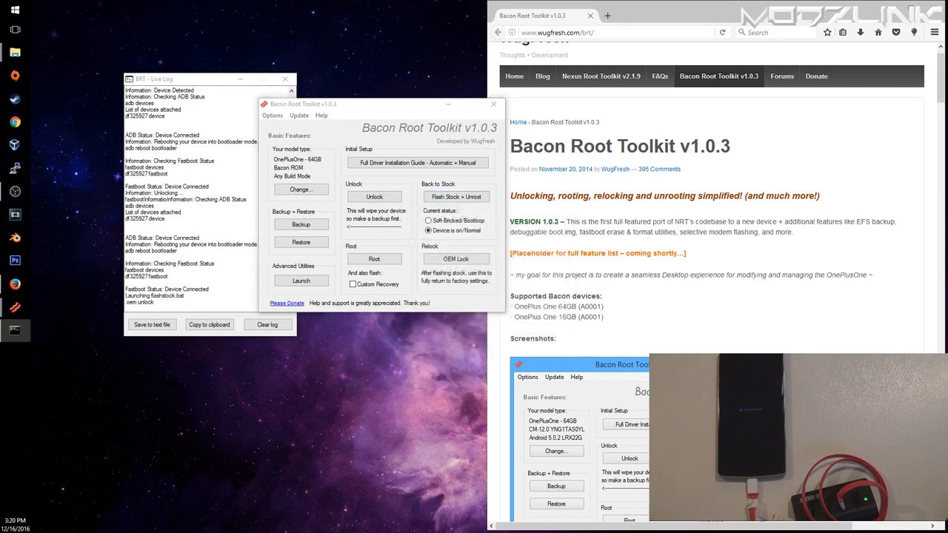
pyautogui.click(456, 196)
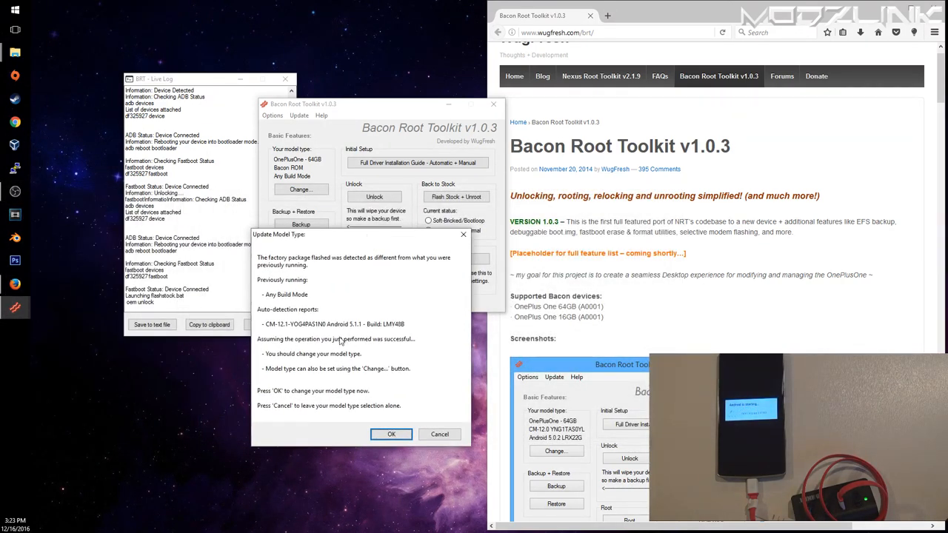
pyautogui.moveTo(274, 318)
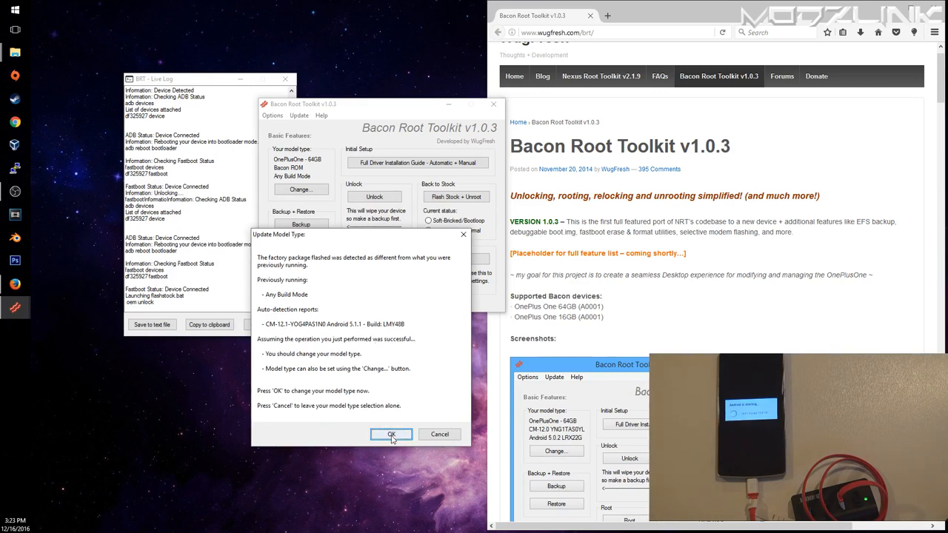
# Accept the model type update, apply the detected CM-12.1 LMY48B build, dismiss debugging notes
pyautogui.click(391, 434)
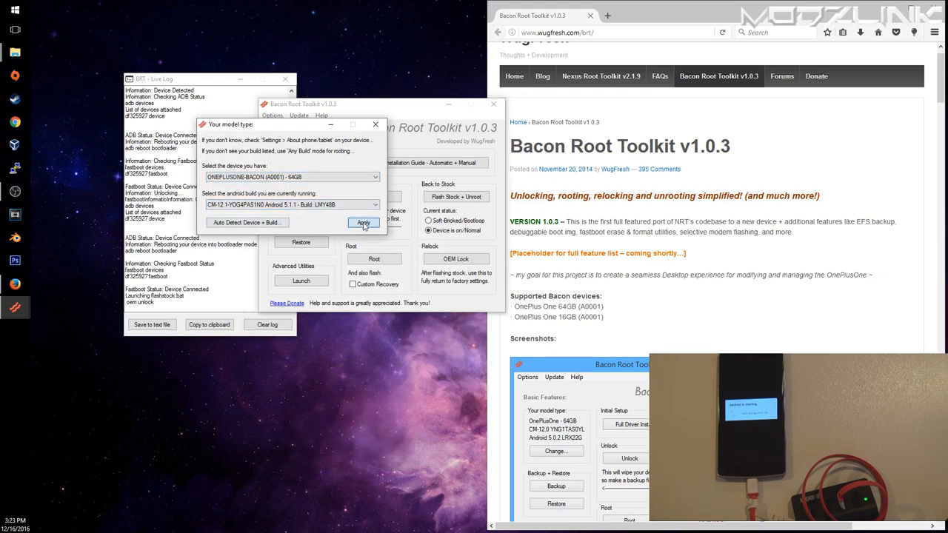
pyautogui.click(363, 223)
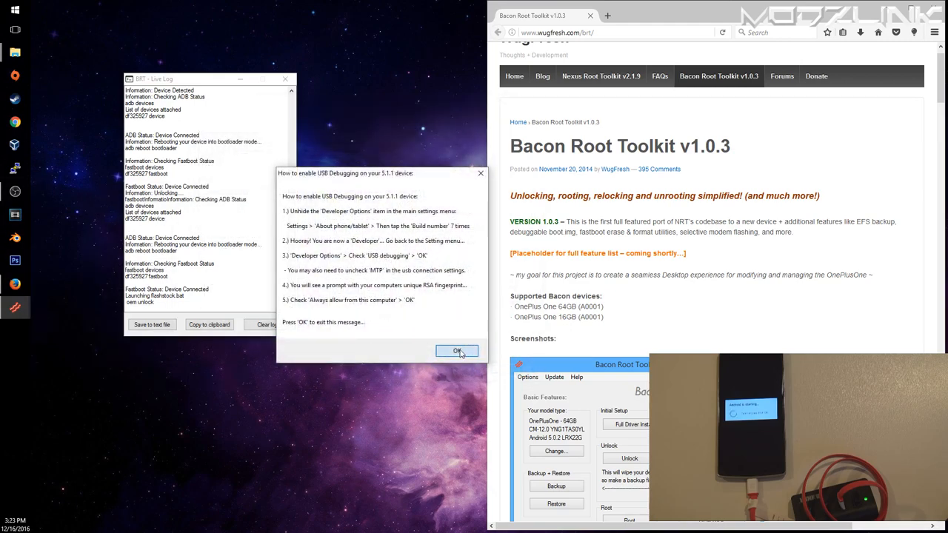
pyautogui.click(457, 350)
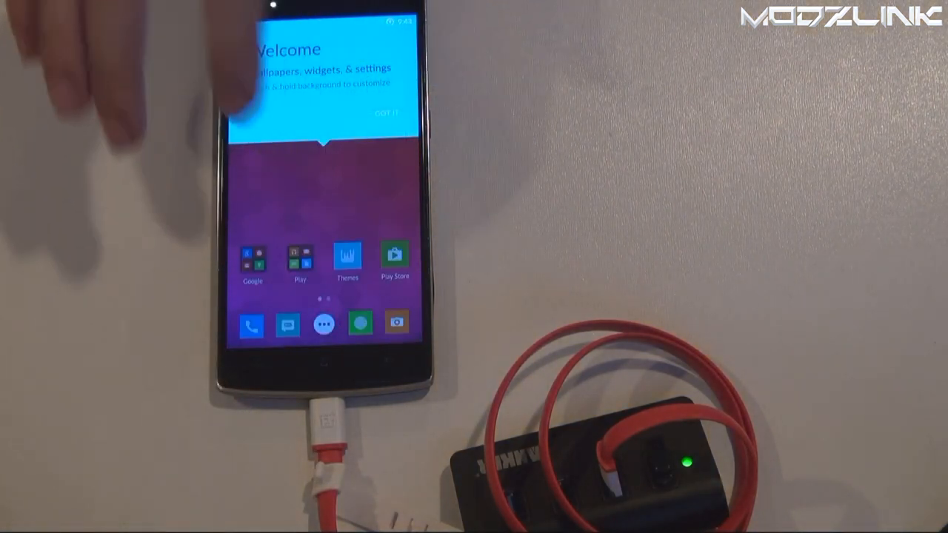
# Re-enable developer options from About phone and turn on Android debugging on the flashed phone
pyautogui.click(388, 113)
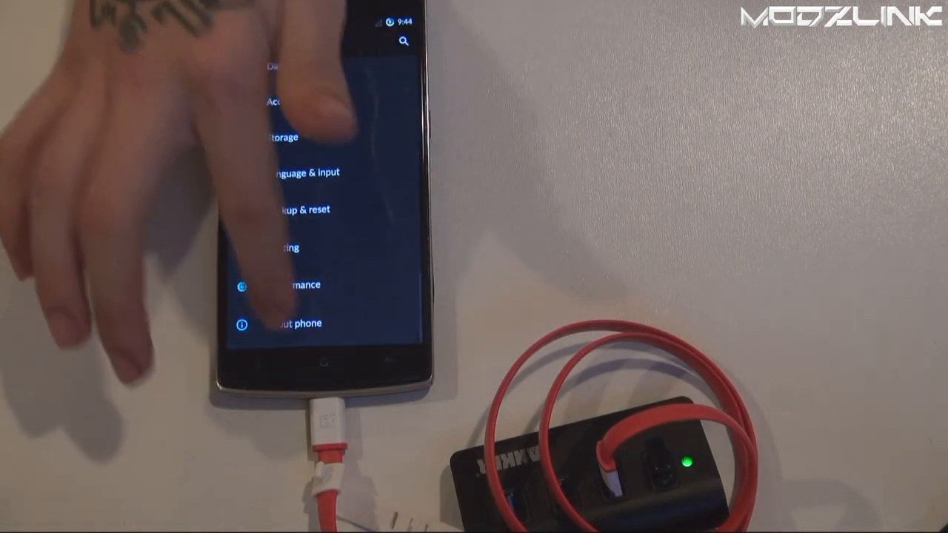
pyautogui.click(296, 323)
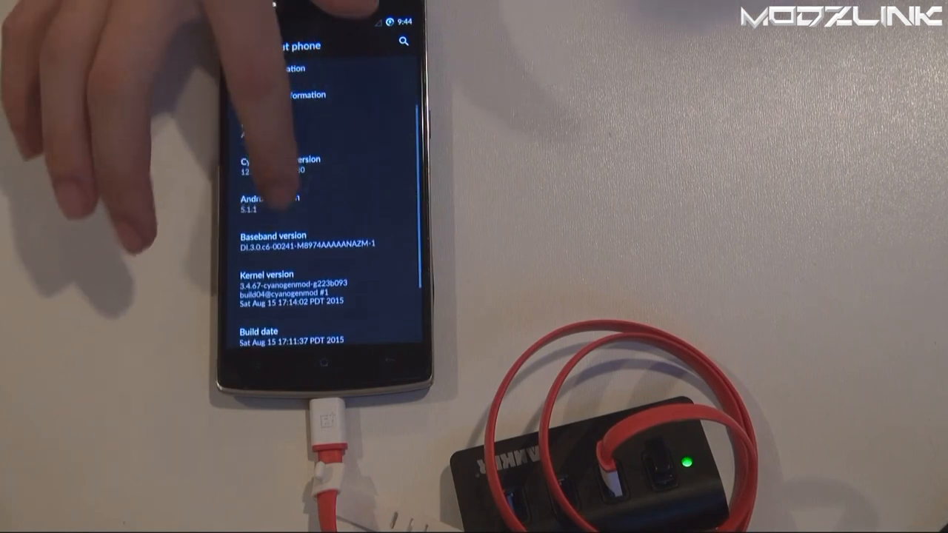
pyautogui.scroll(-3)
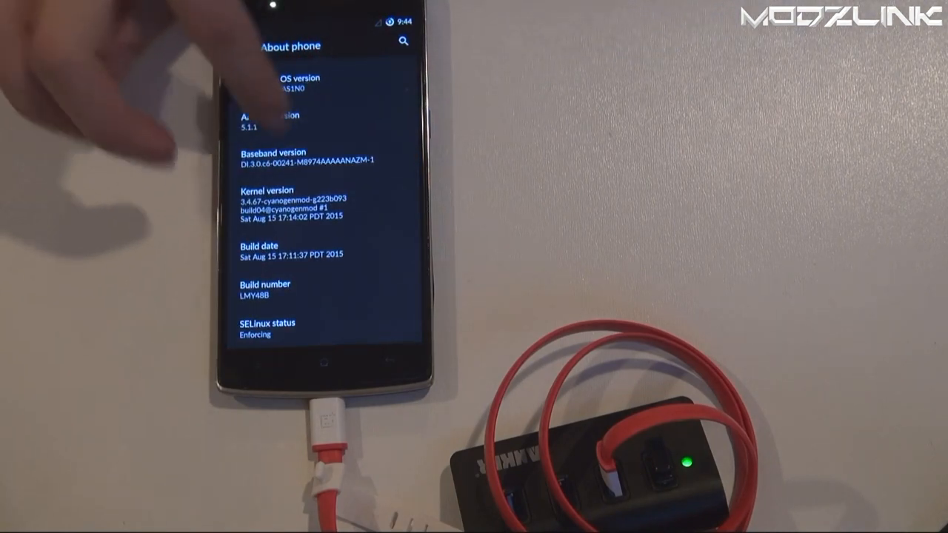
pyautogui.scroll(-3)
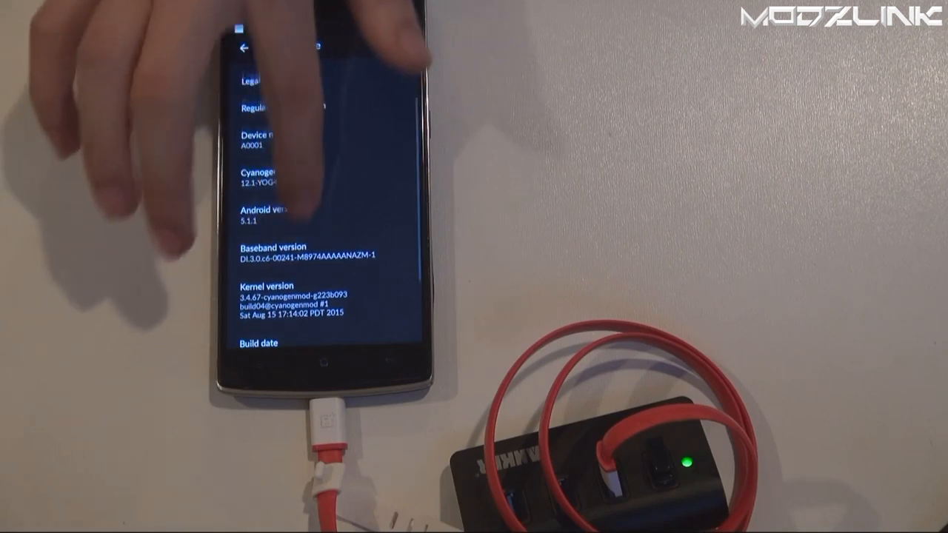
pyautogui.scroll(-3)
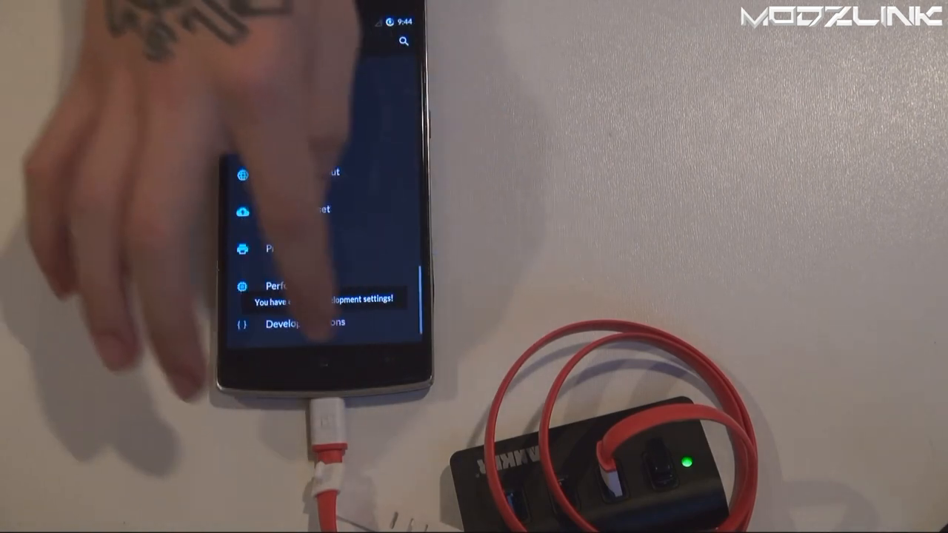
pyautogui.click(311, 322)
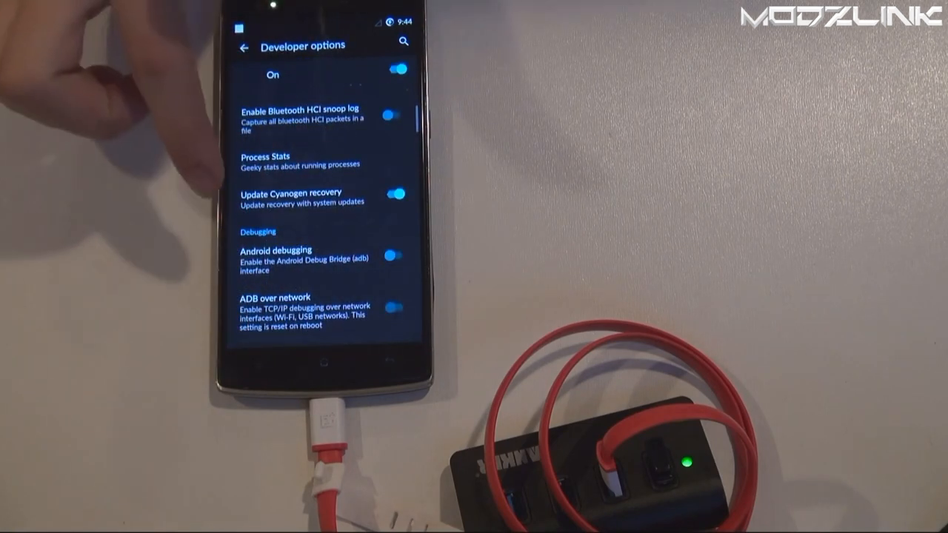
pyautogui.click(396, 193)
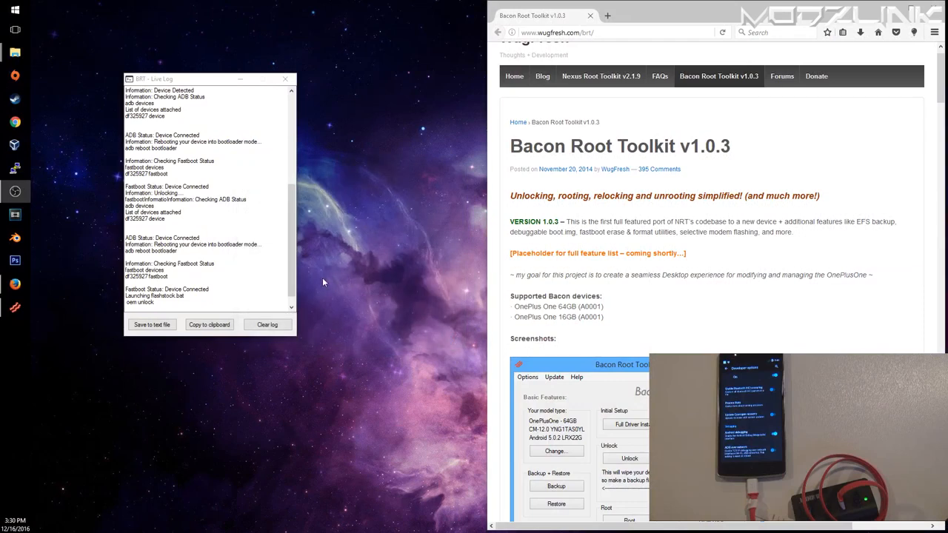
pyautogui.moveTo(245, 252)
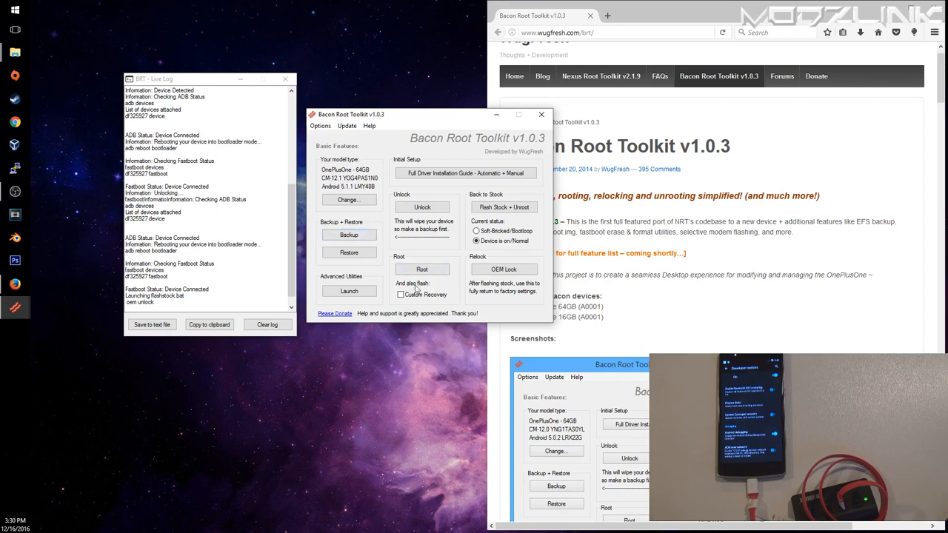
# Start Root with the Custom Recovery option ticked and confirm the recovery flash
pyautogui.click(401, 295)
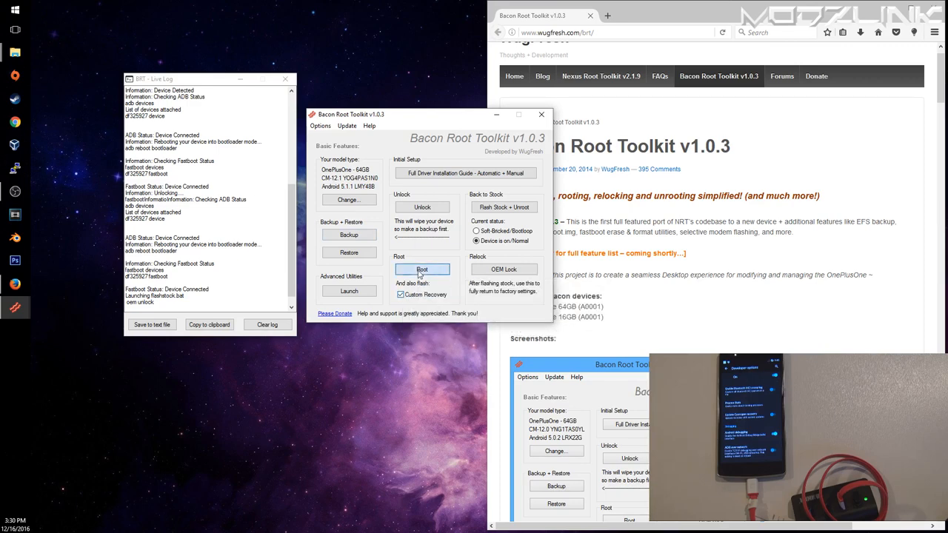
pyautogui.click(422, 268)
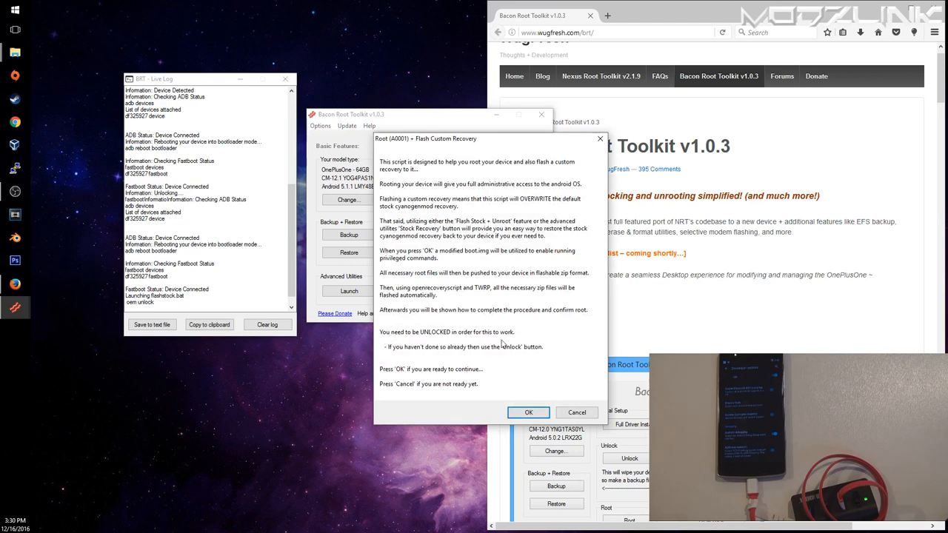
pyautogui.moveTo(421, 339)
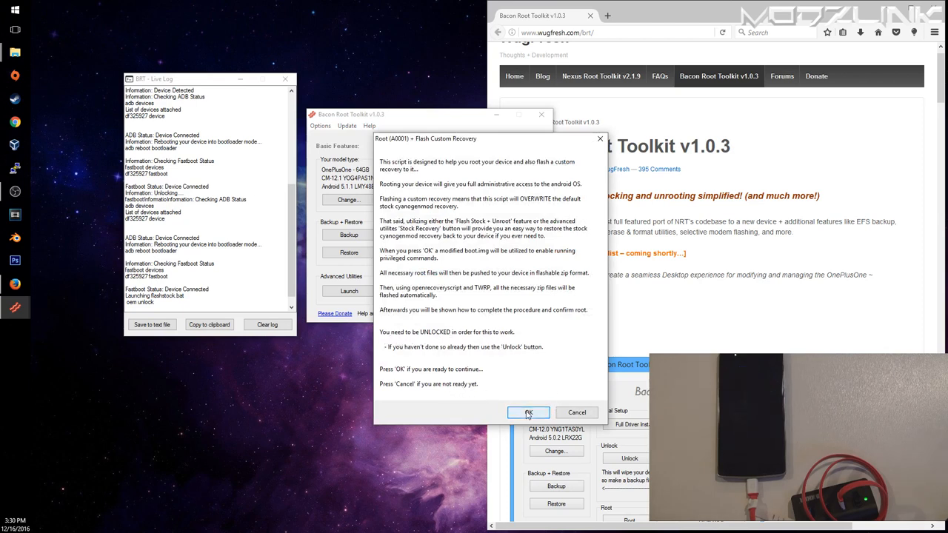
pyautogui.click(528, 412)
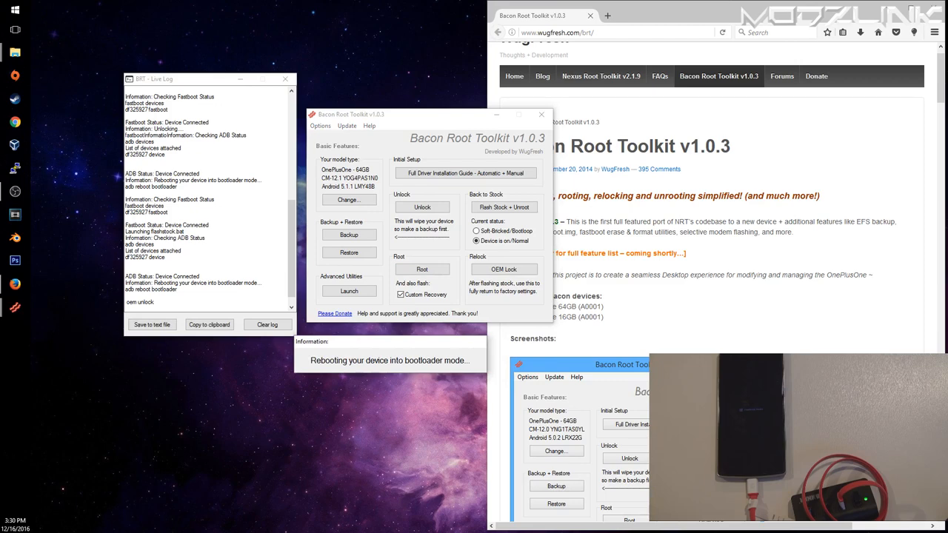
# Let the root script reboot to bootloader and fastboot-boot the modified boot image
pyautogui.click(421, 268)
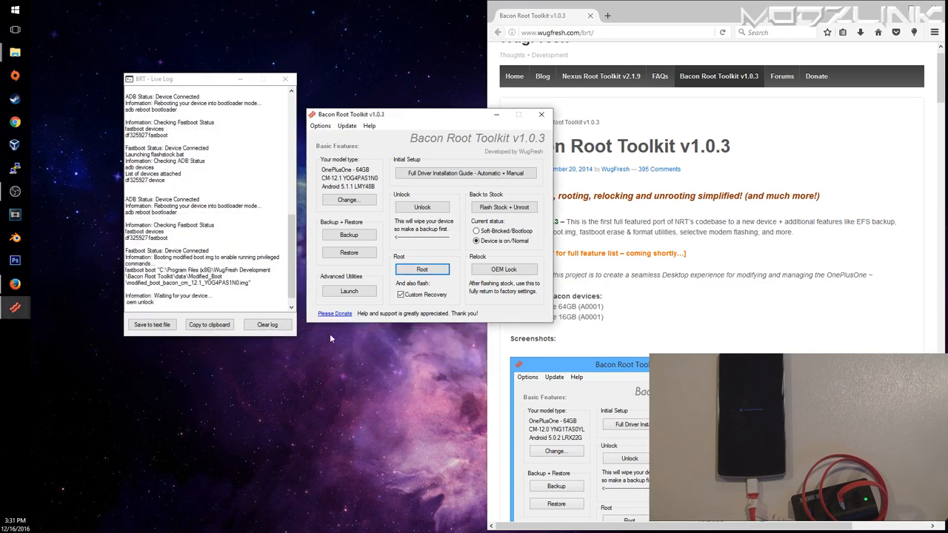
pyautogui.moveTo(369, 350)
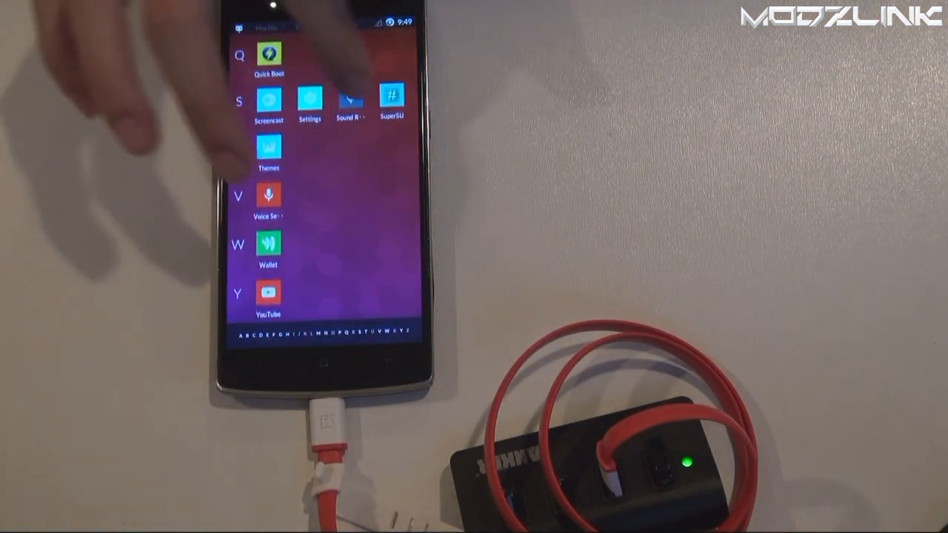
# Open SuperSU from the phone's app list to verify root
pyautogui.click(393, 98)
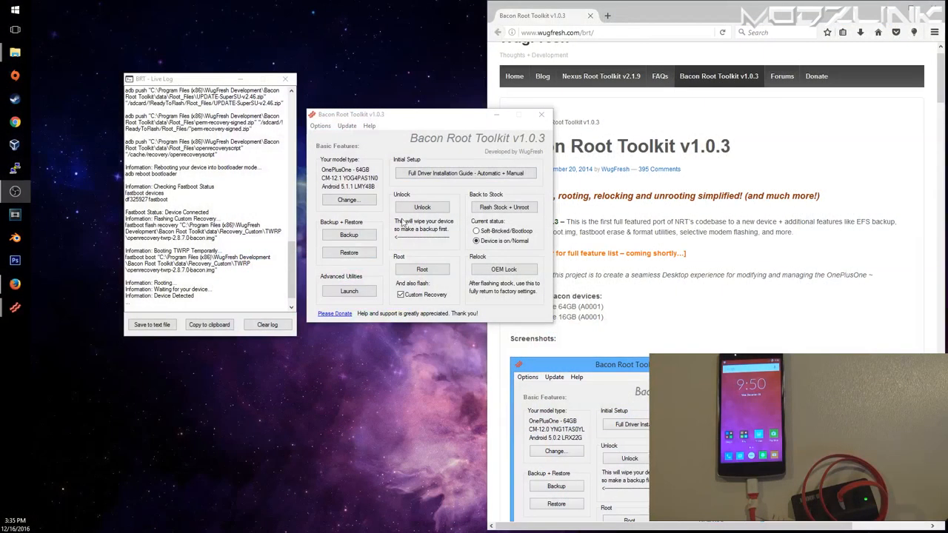
pyautogui.moveTo(504, 206)
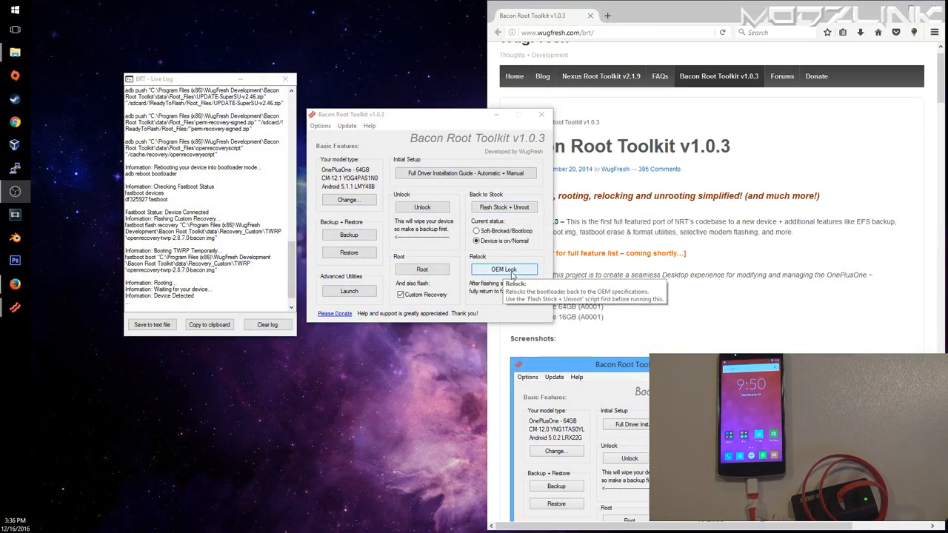
pyautogui.moveTo(422, 268)
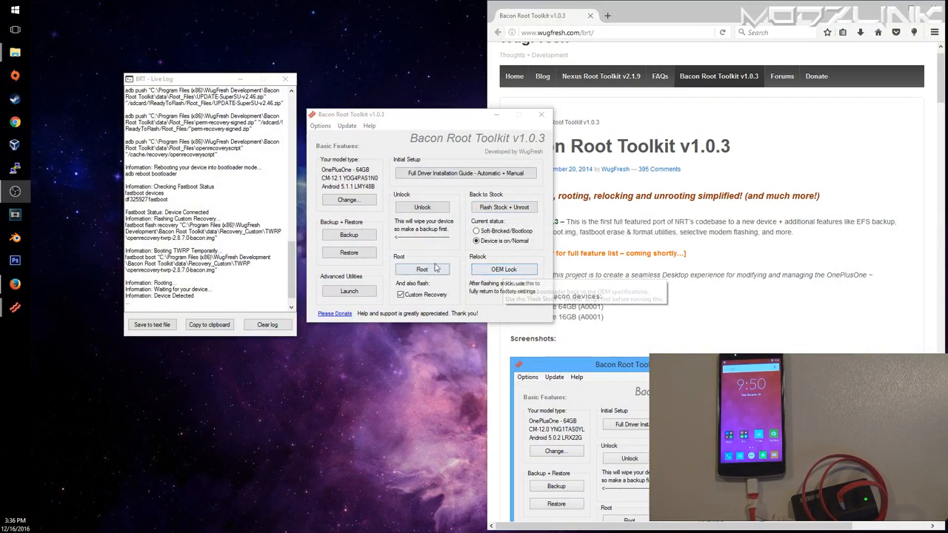